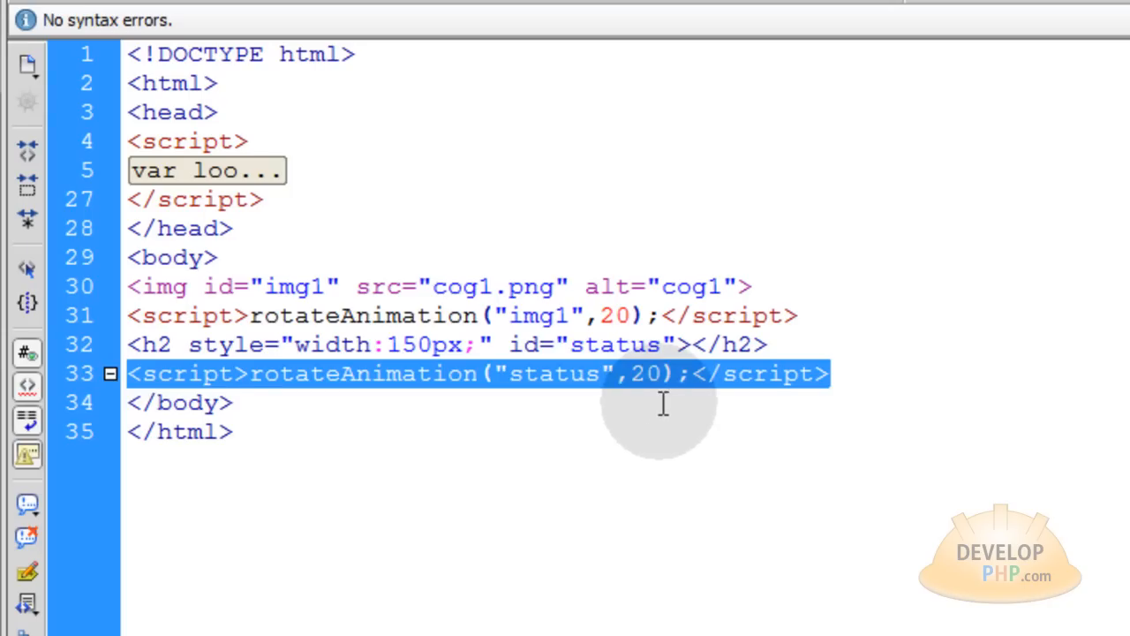
# Delete the extra rotateAnimation("status",20) script line, leaving the cog call and status h2
pyautogui.press('Delete')
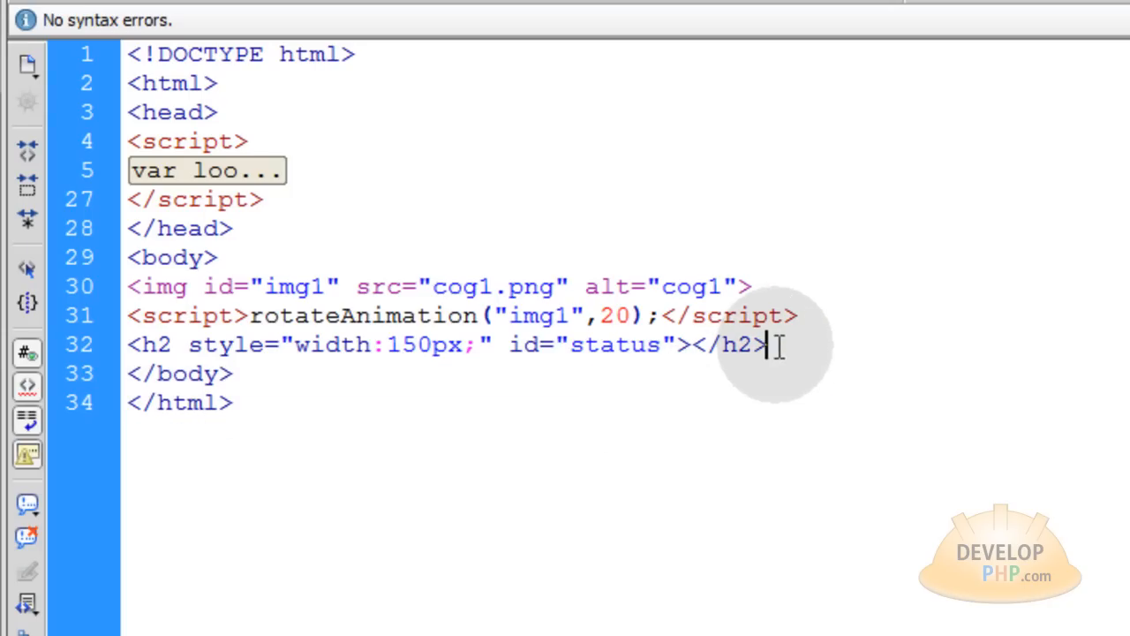
pyautogui.click(219, 257)
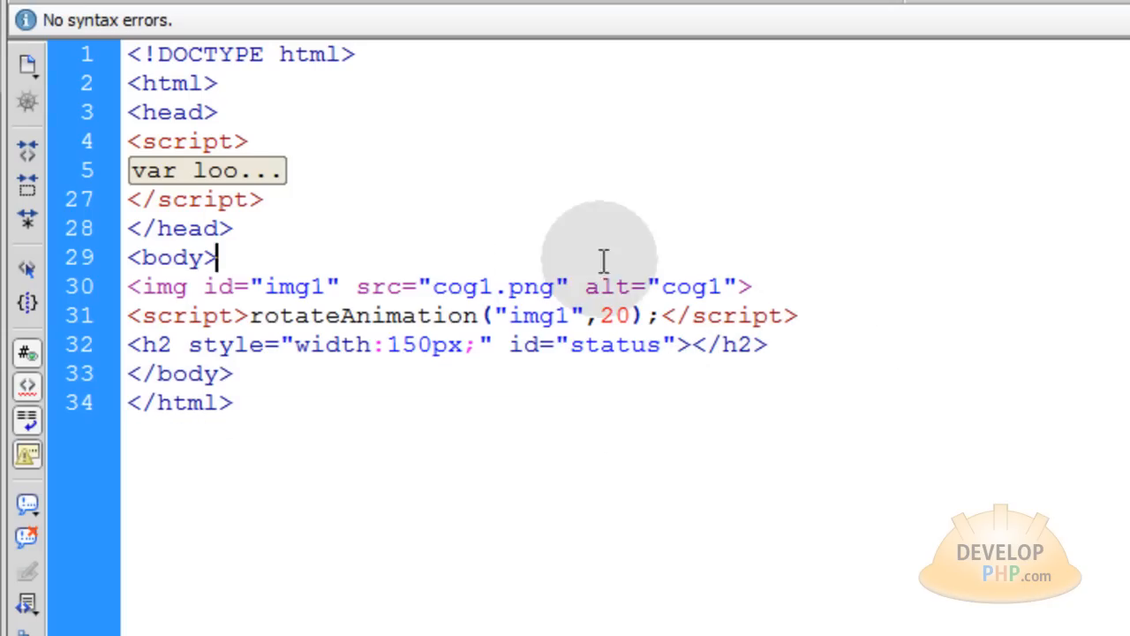
pyautogui.moveTo(431, 245)
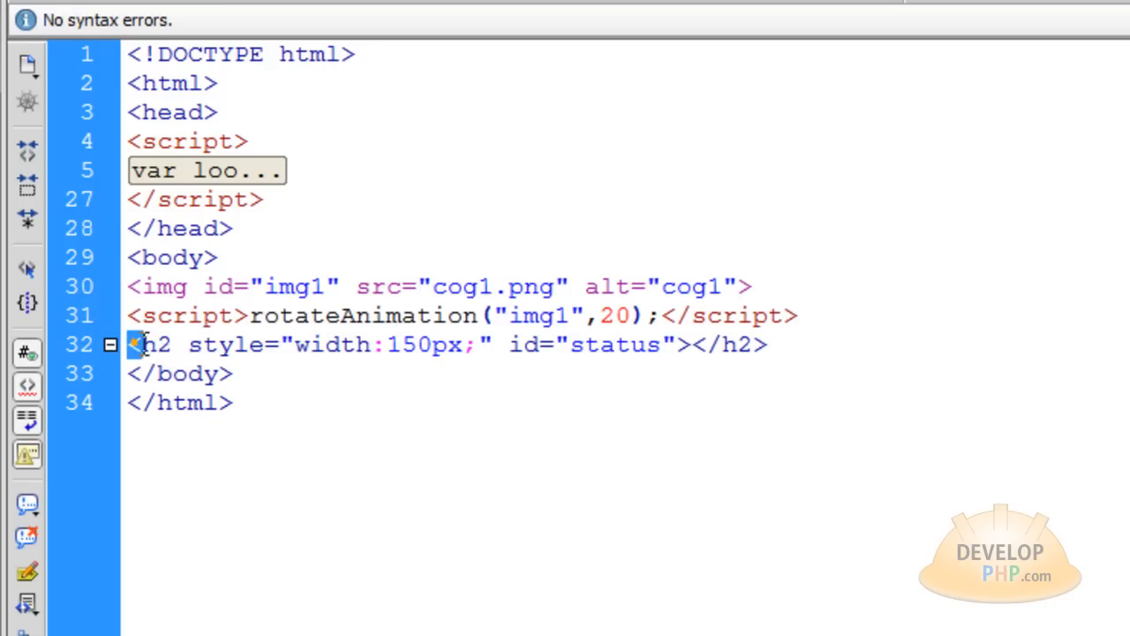
pyautogui.moveTo(504, 344); pyautogui.dragTo(769, 345)
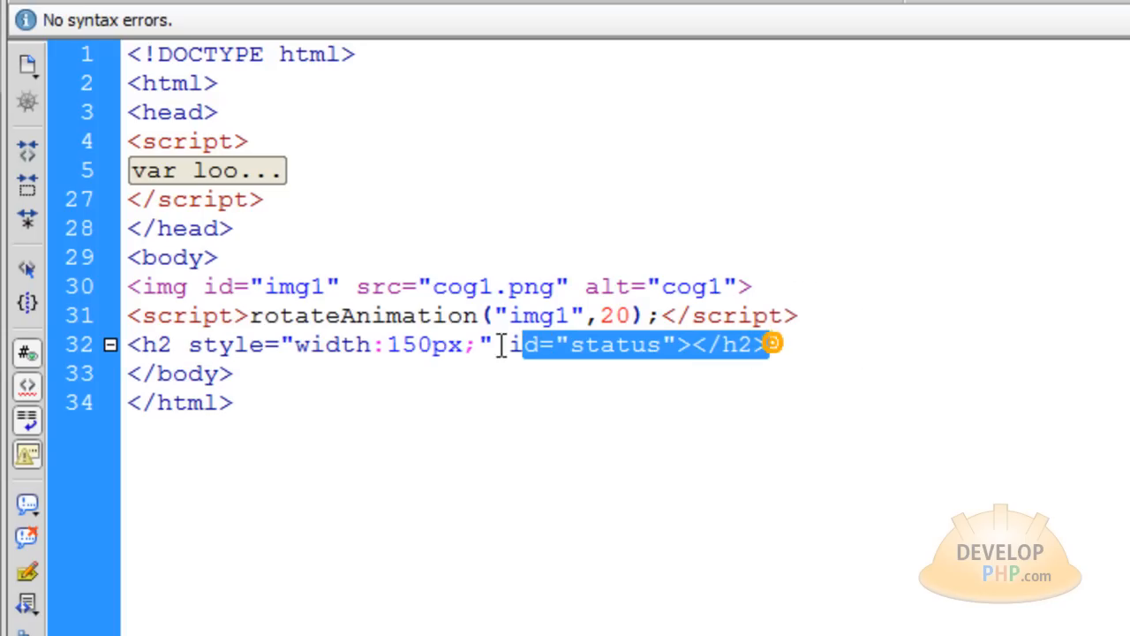
pyautogui.click(258, 374)
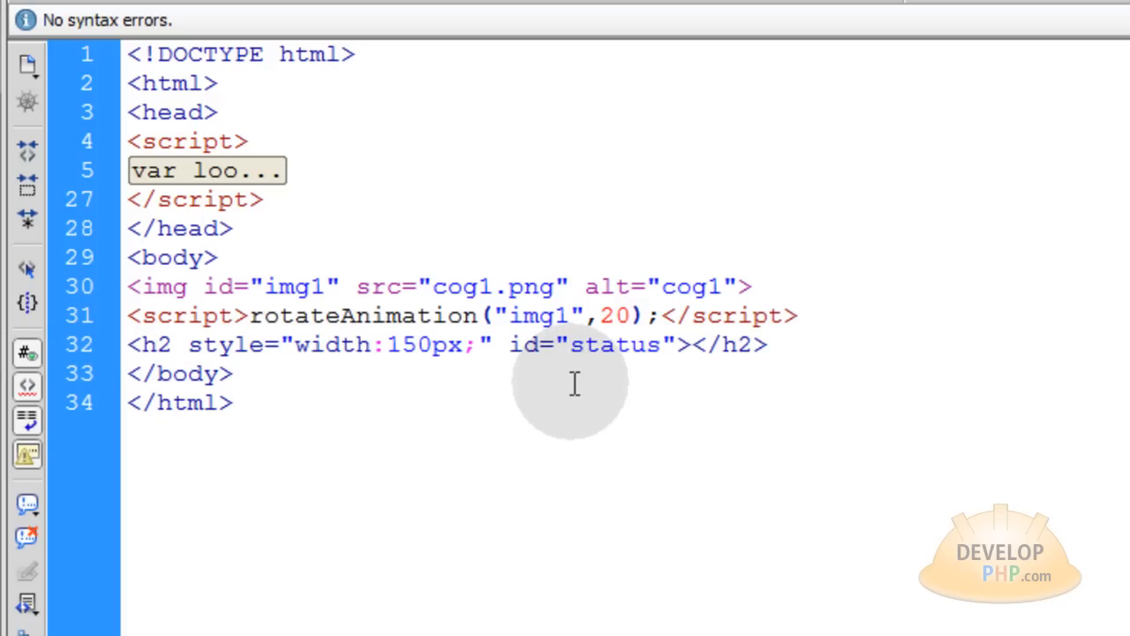
pyautogui.click(256, 374)
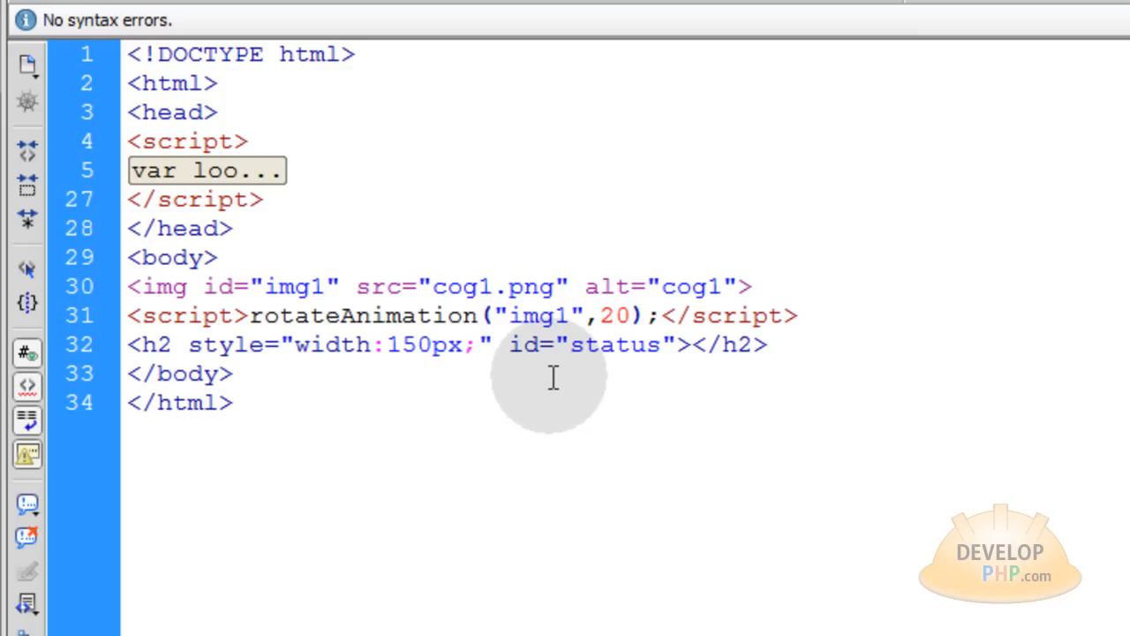
pyautogui.tripleClick(442, 314)
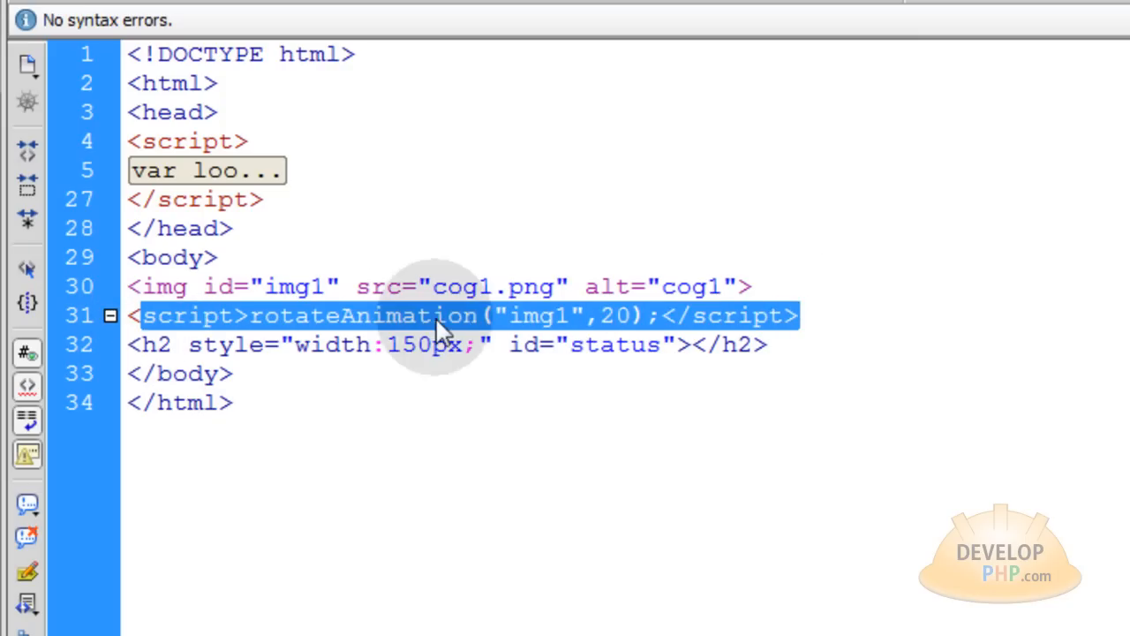
pyautogui.doubleClick(364, 315)
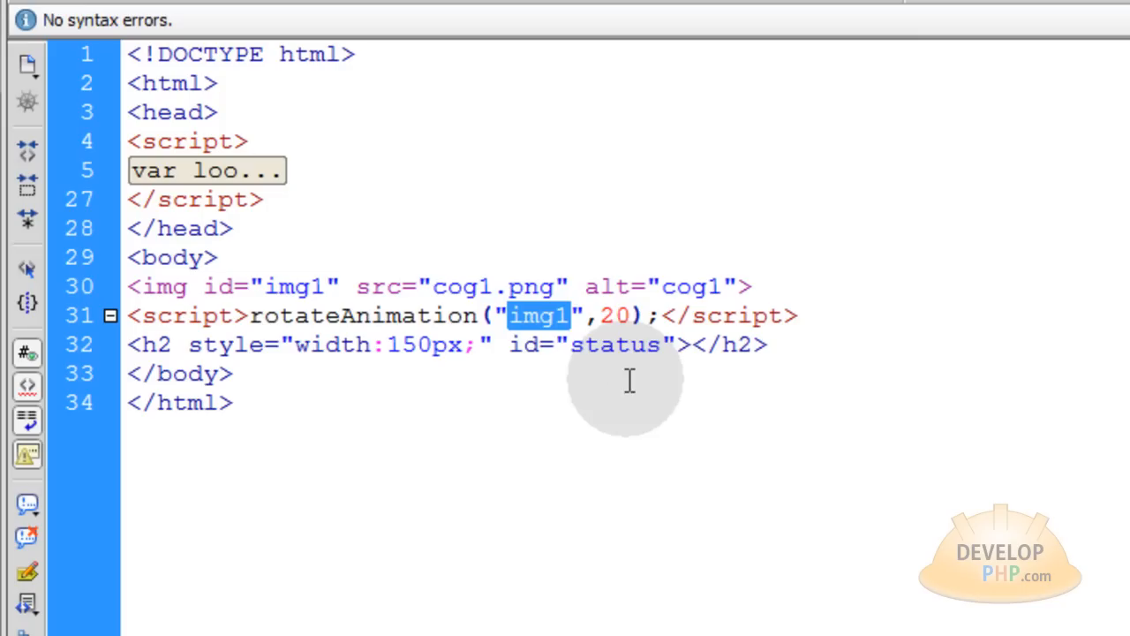
pyautogui.moveTo(296, 286)
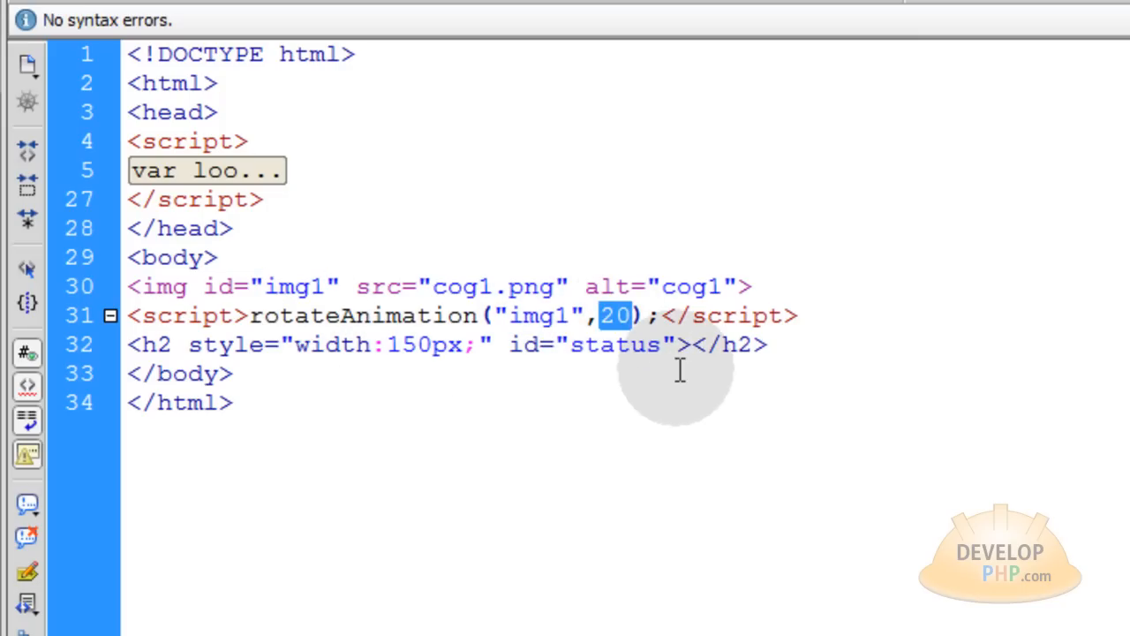
pyautogui.moveTo(683, 357)
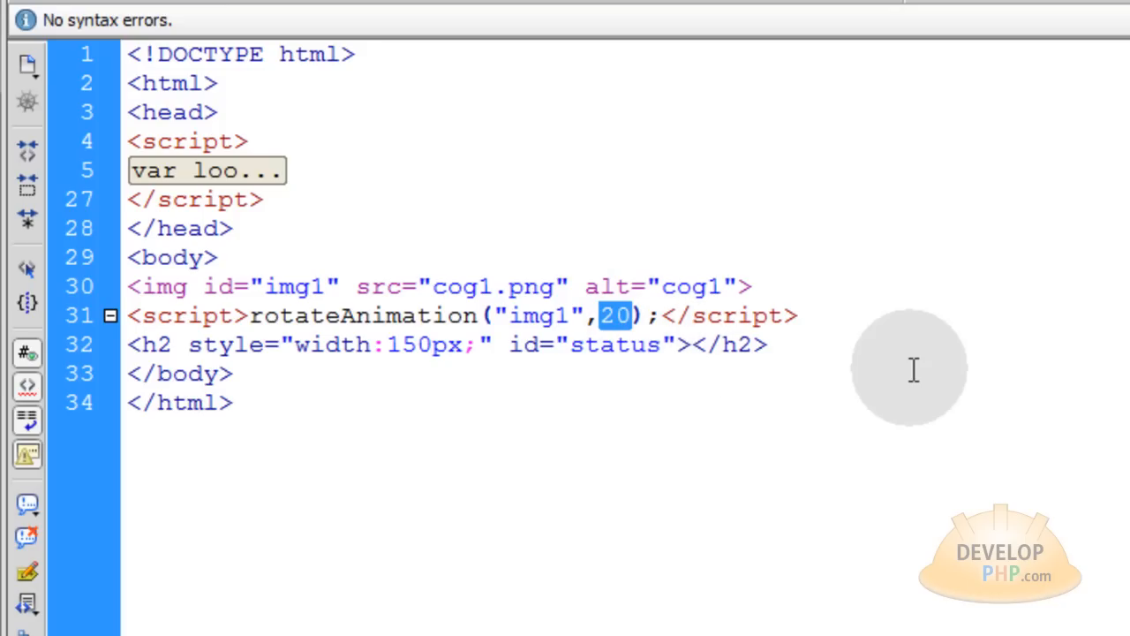
pyautogui.moveTo(622, 335)
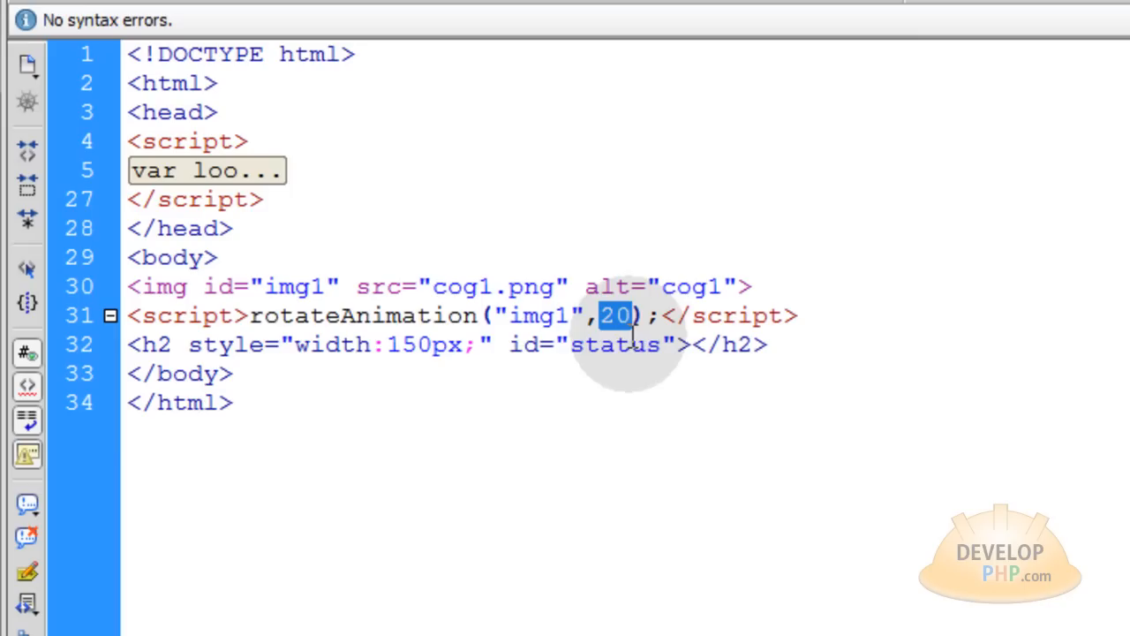
pyautogui.moveTo(841, 356)
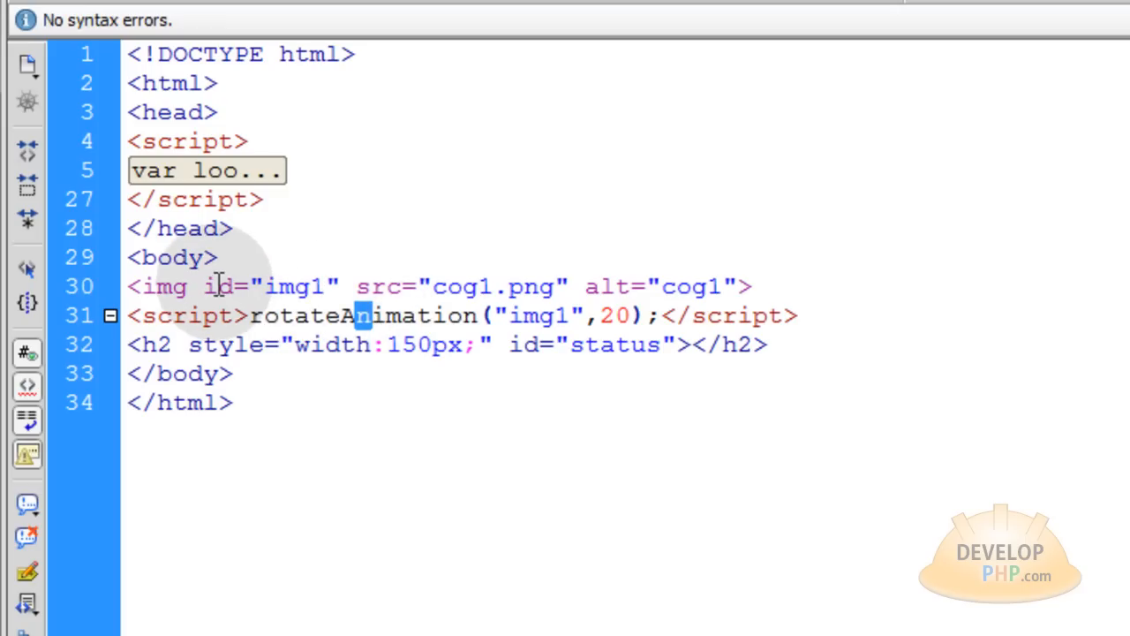
pyautogui.doubleClick(296, 286)
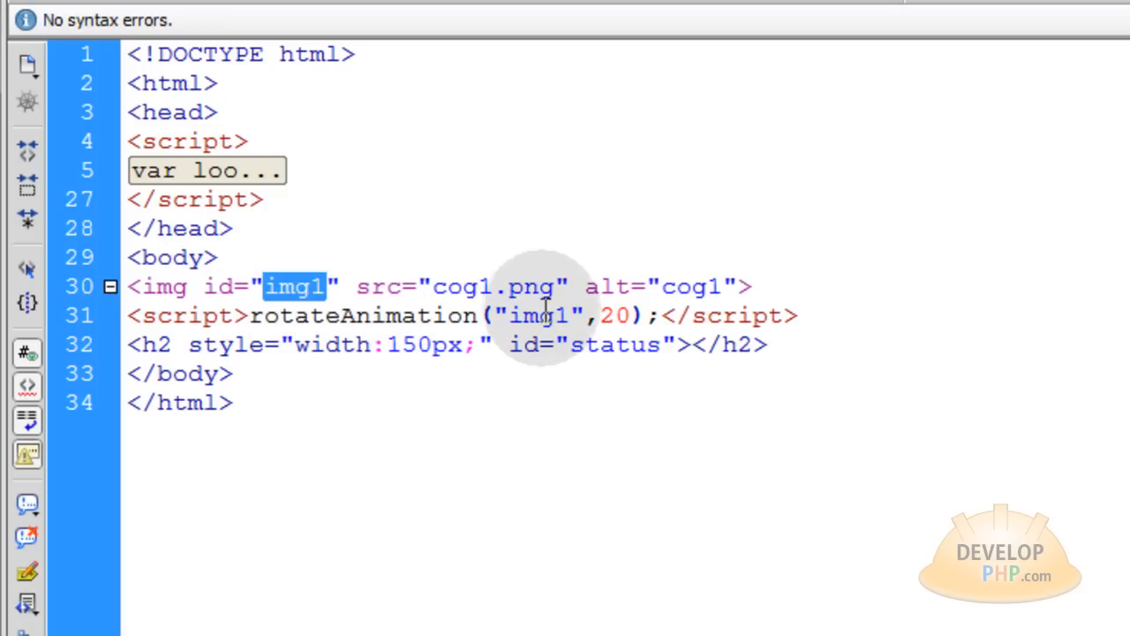
pyautogui.click(232, 228)
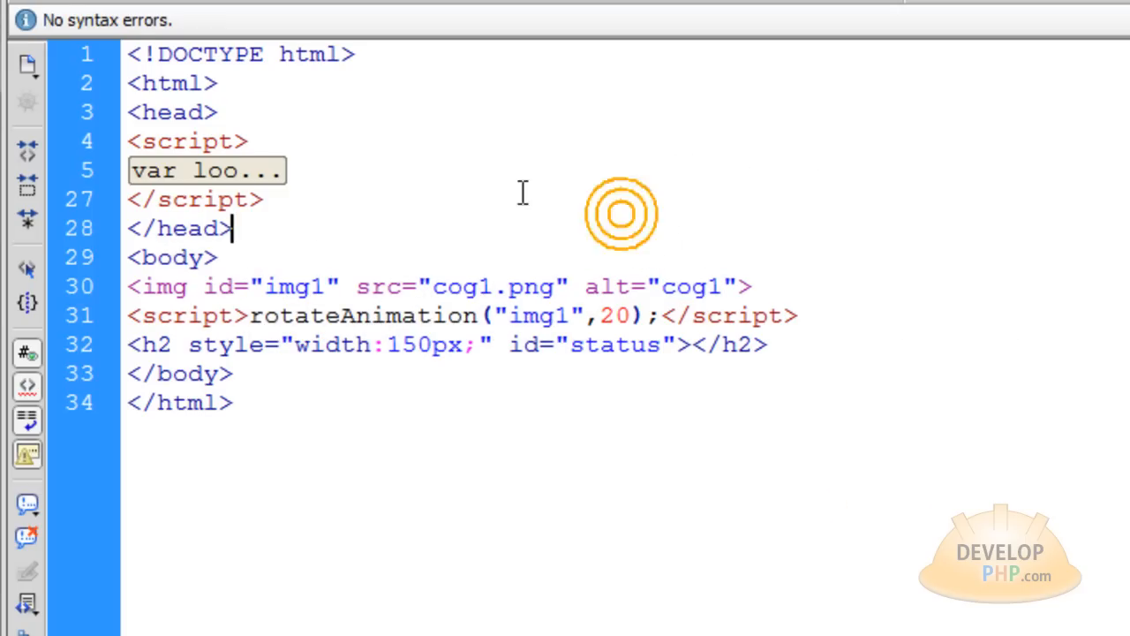
# Expand the collapsed script and highlight the looper variable declaration and its use
pyautogui.click(216, 171)
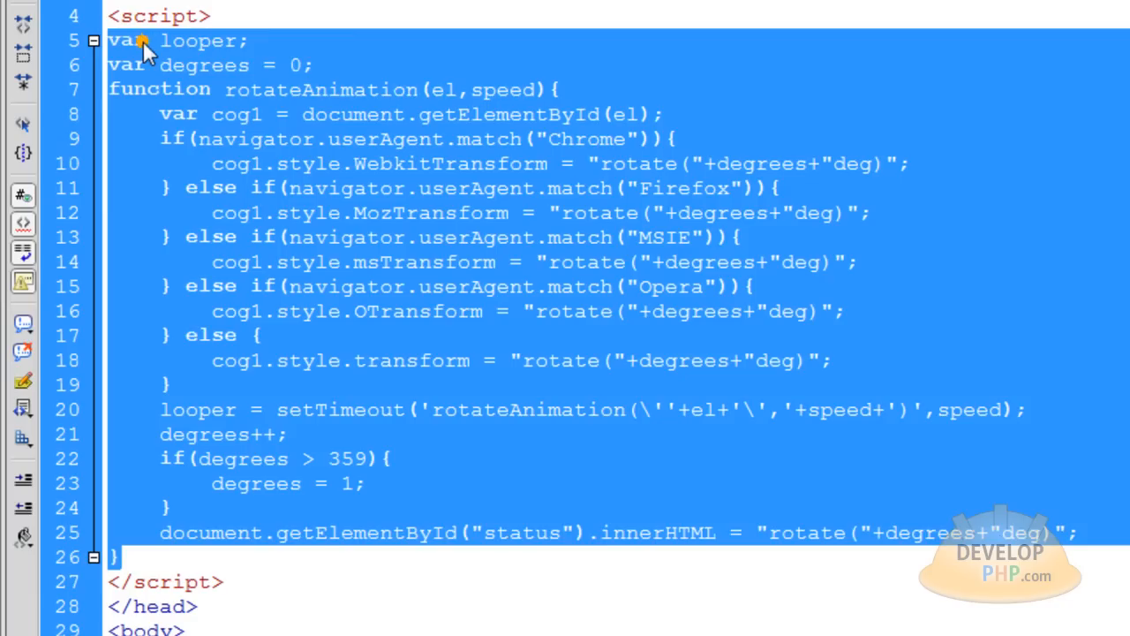
pyautogui.click(250, 42)
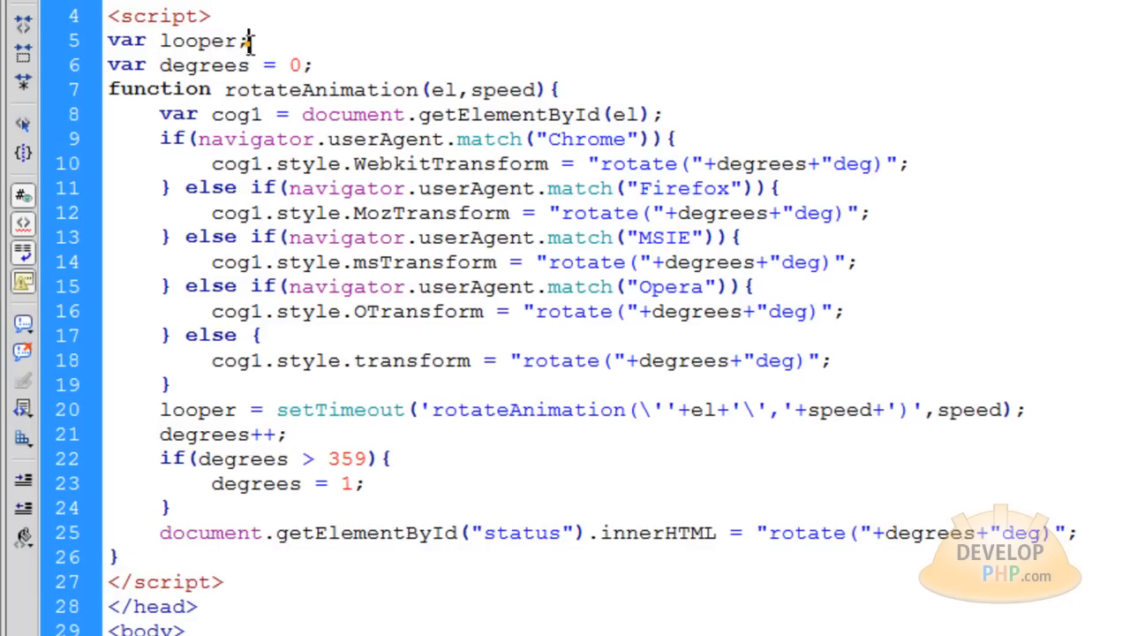
pyautogui.doubleClick(196, 41)
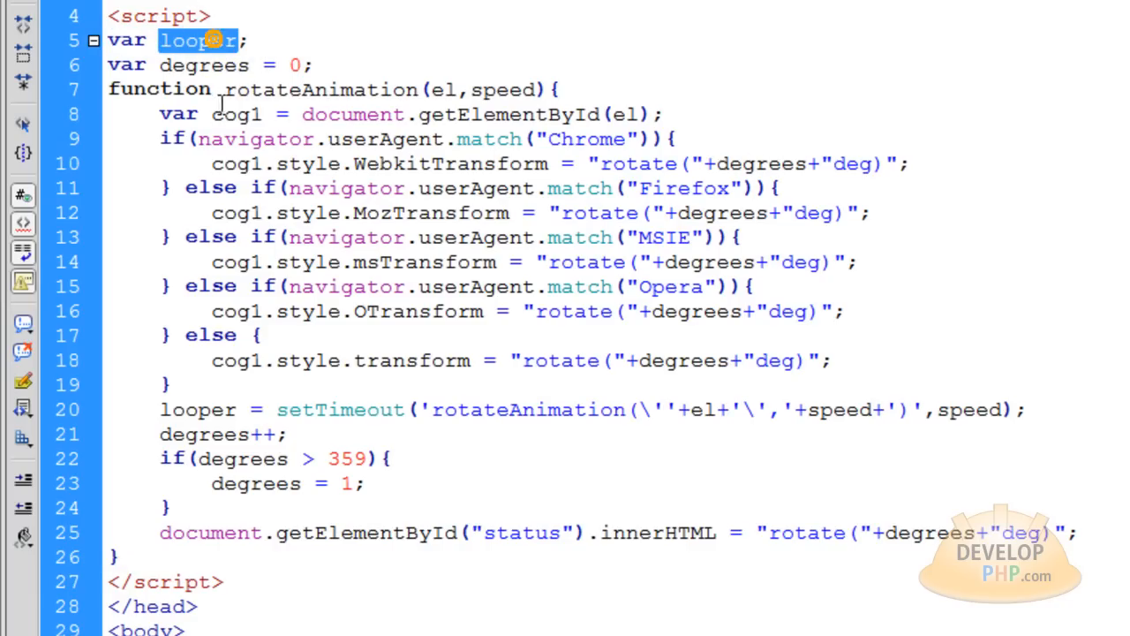
pyautogui.doubleClick(339, 410)
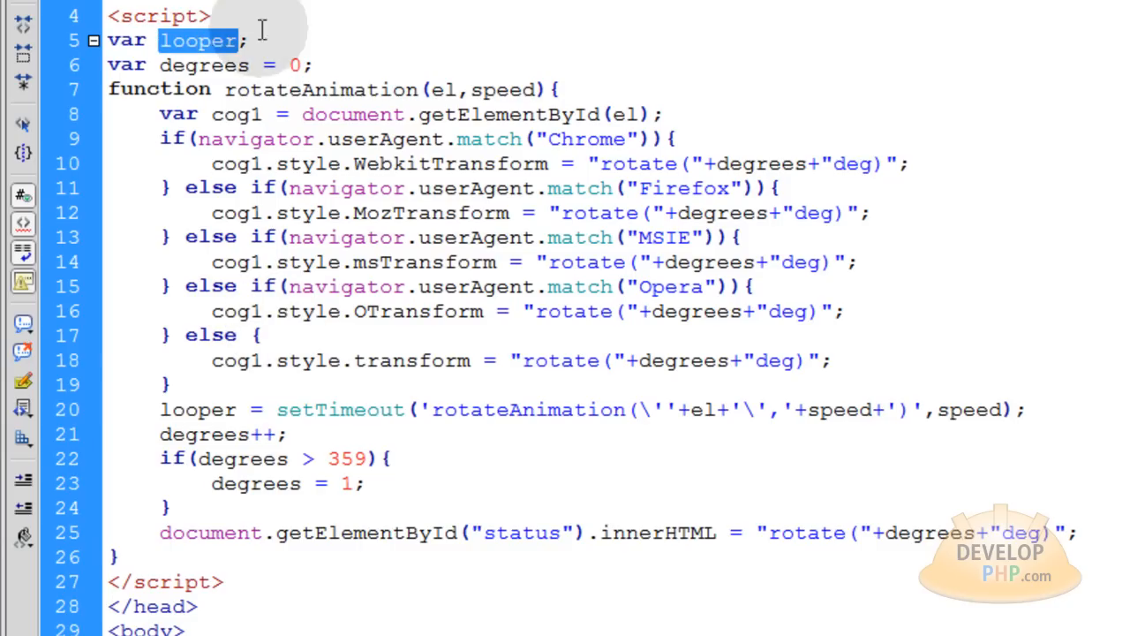
pyautogui.moveTo(332, 434)
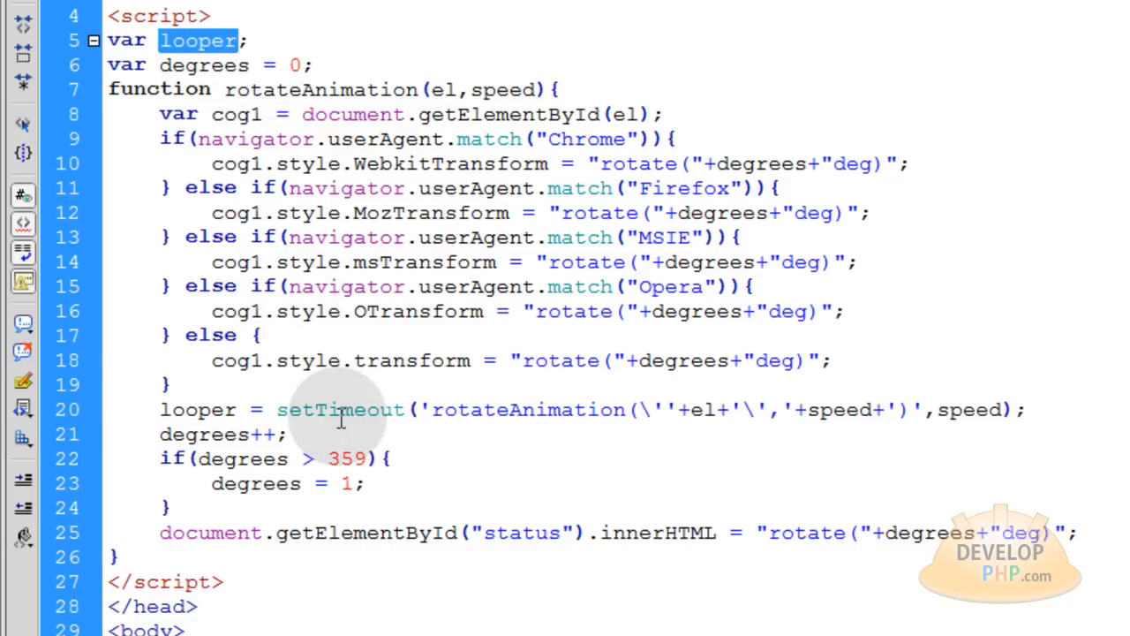
pyautogui.doubleClick(339, 410)
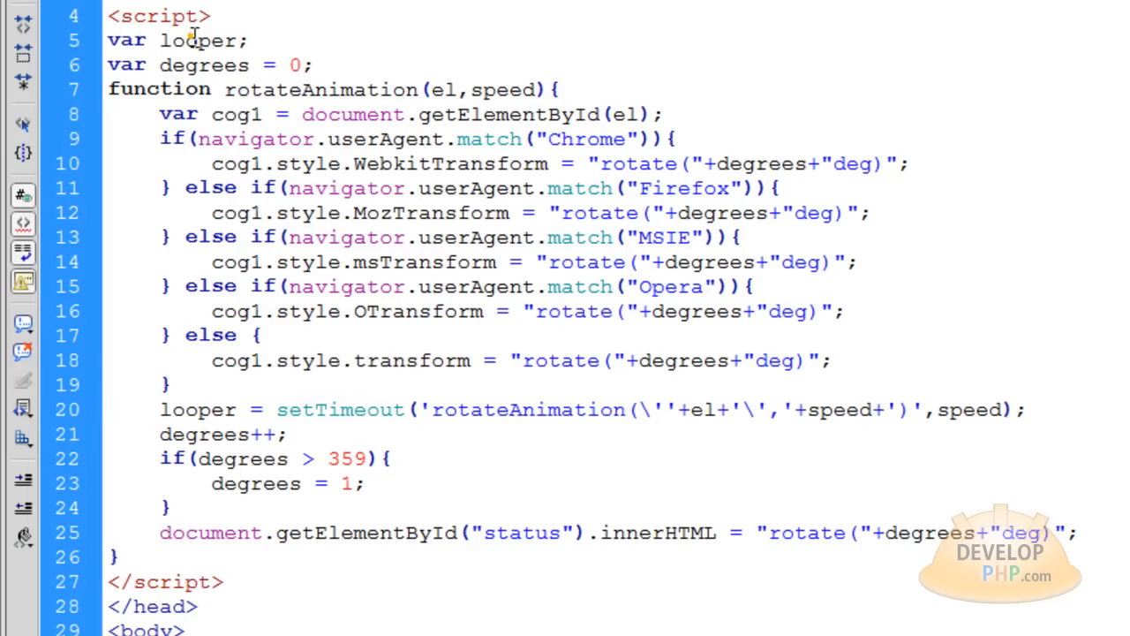
pyautogui.doubleClick(197, 40)
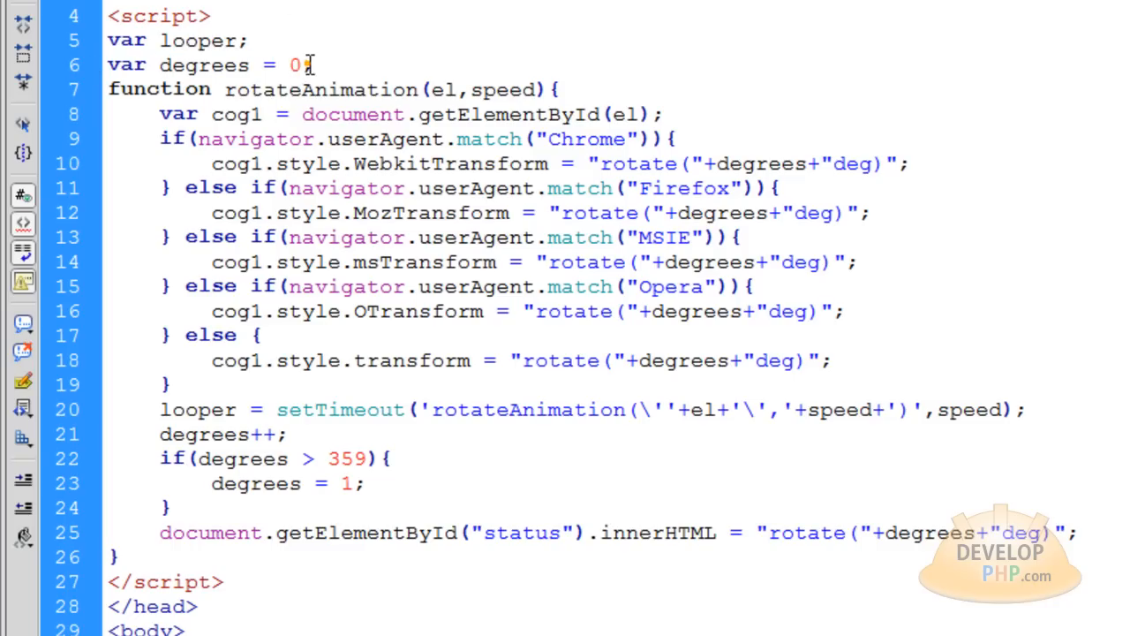
pyautogui.moveTo(327, 97)
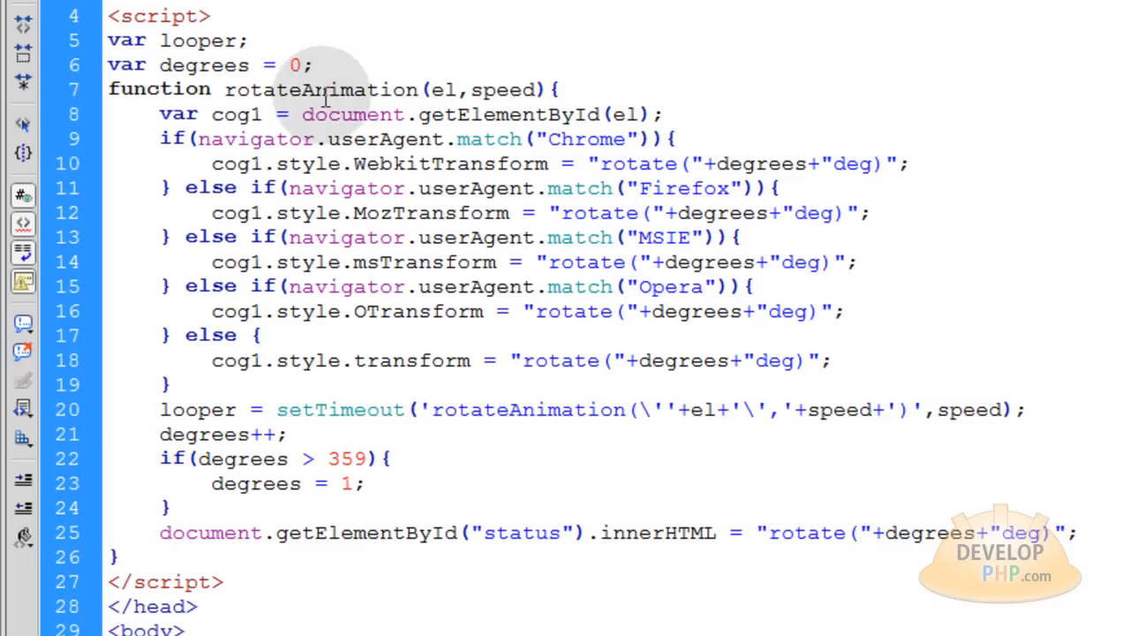
# Highlight the rotateAnimation function name and its call for img1 further down
pyautogui.doubleClick(318, 88)
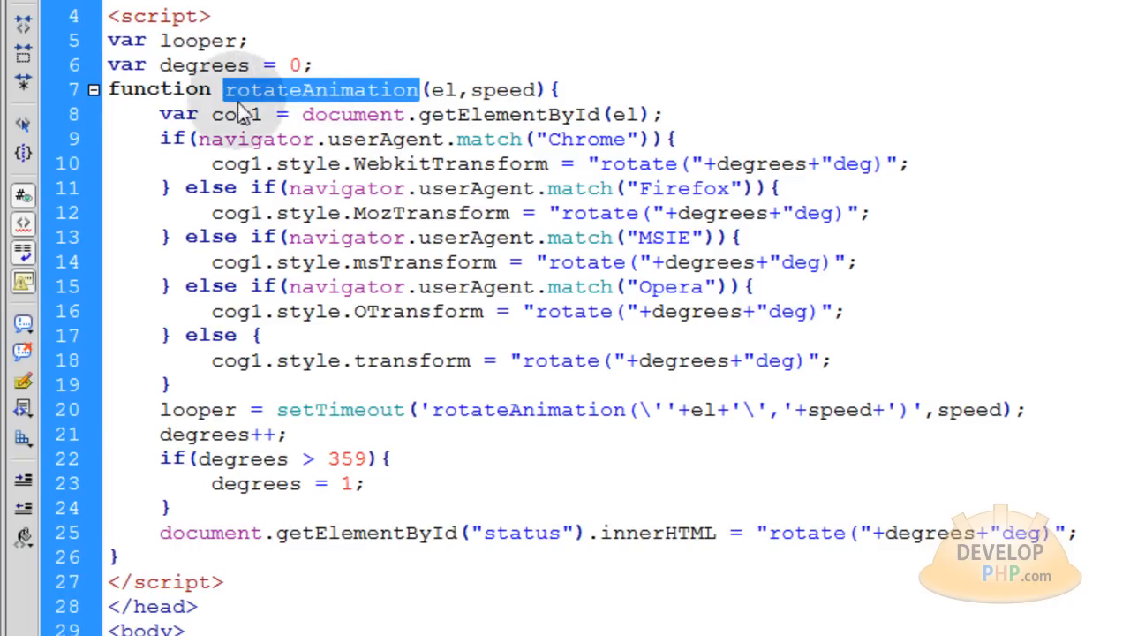
pyautogui.scroll(-3)
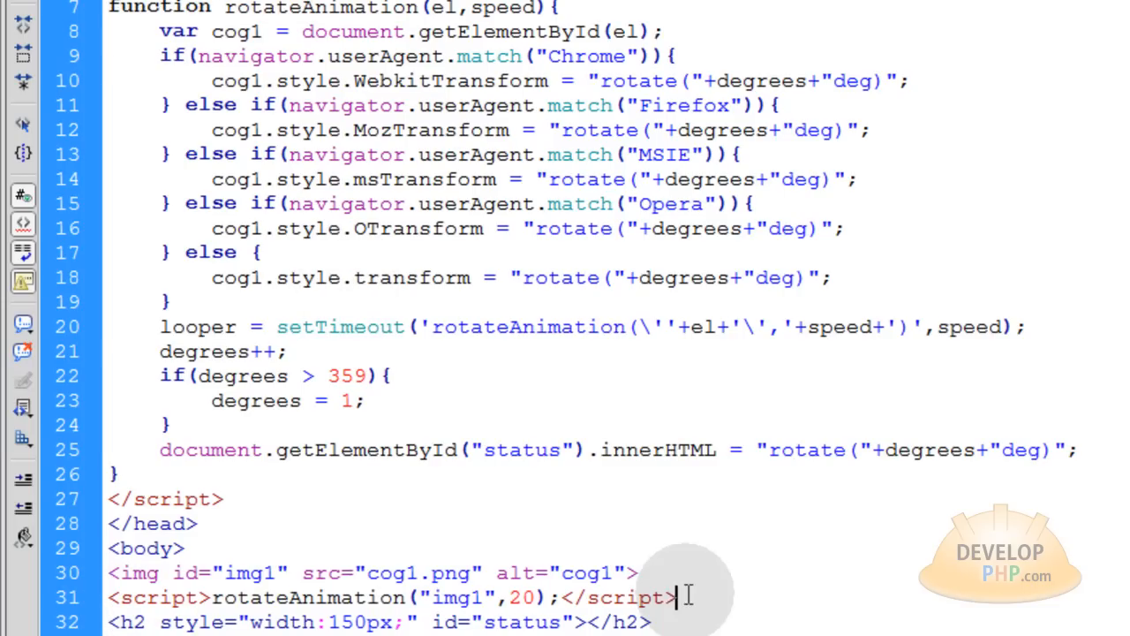
pyautogui.tripleClick(380, 597)
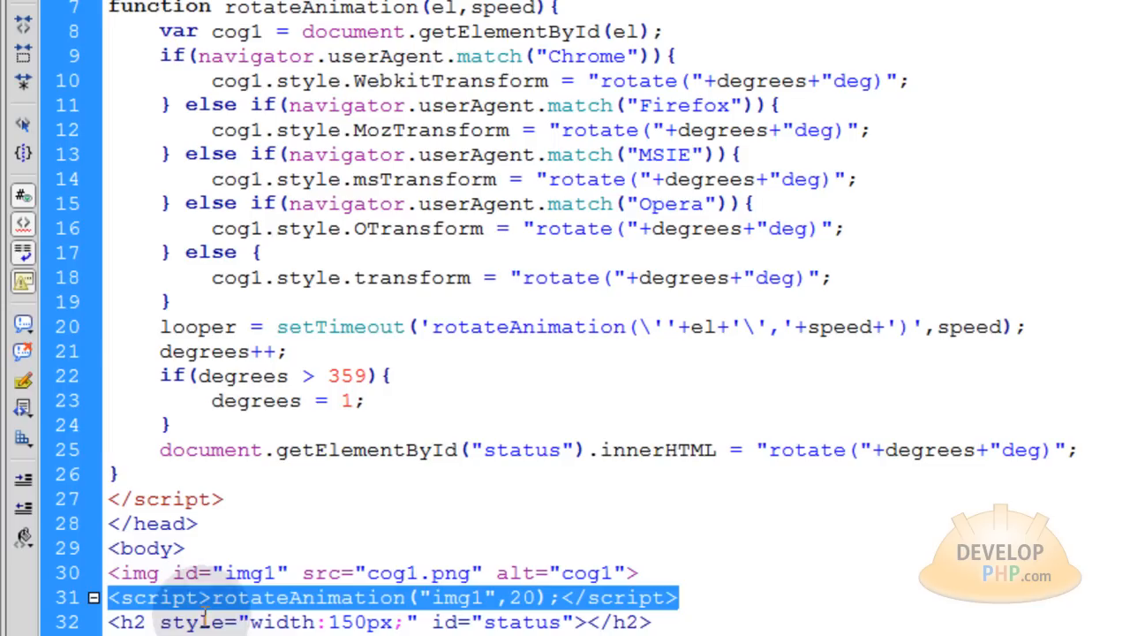
pyautogui.moveTo(327, 622)
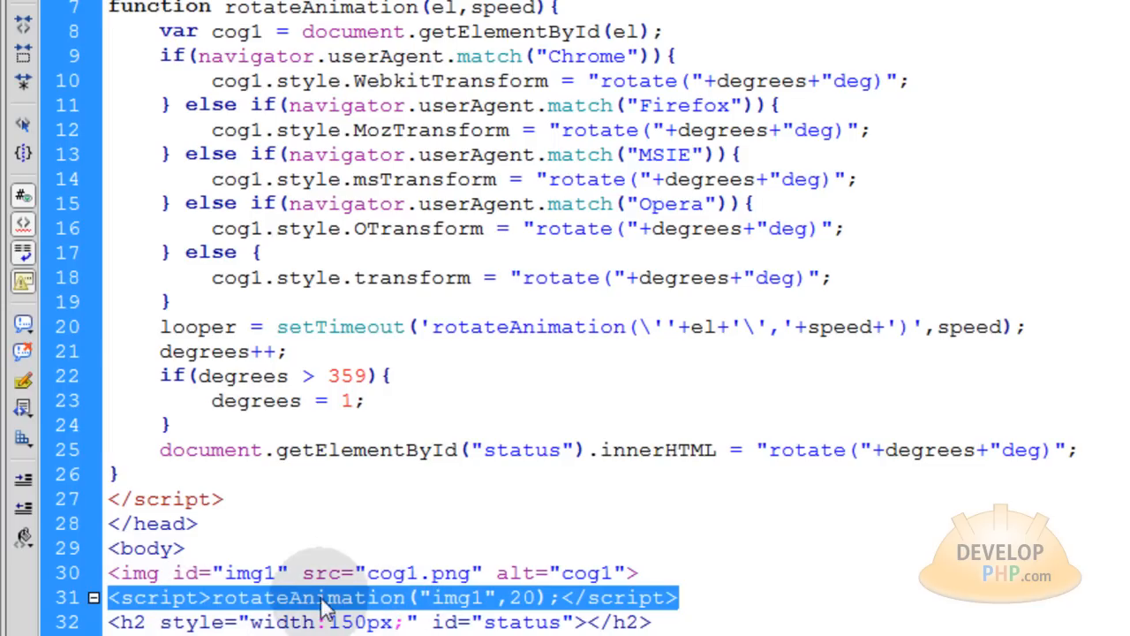
pyautogui.moveTo(364, 599)
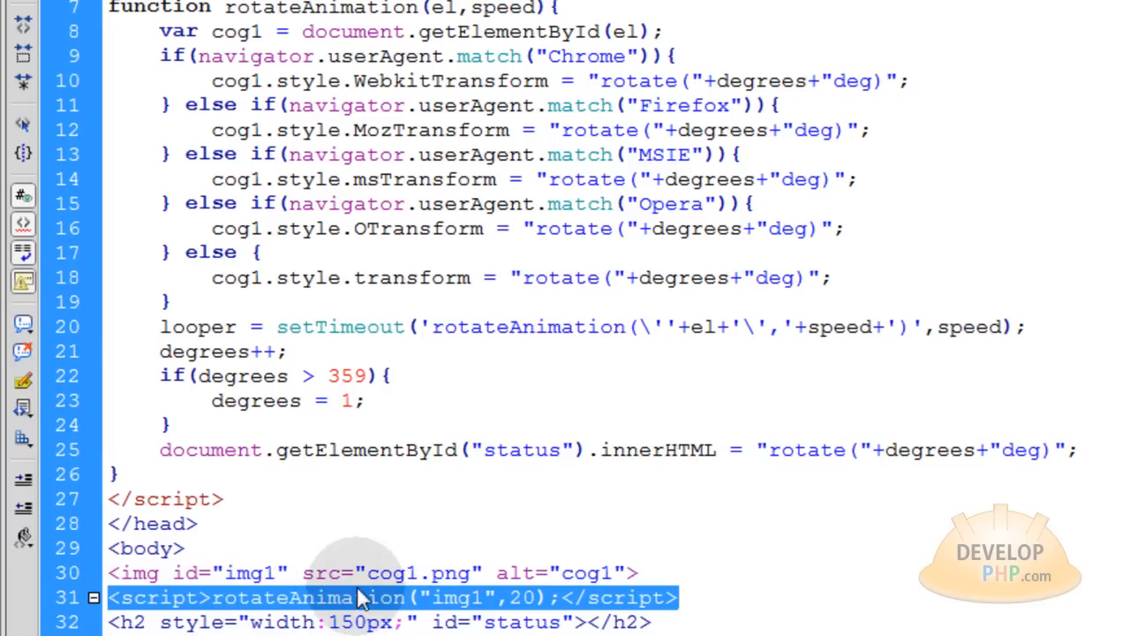
pyautogui.moveTo(238, 32)
pyautogui.write('el')
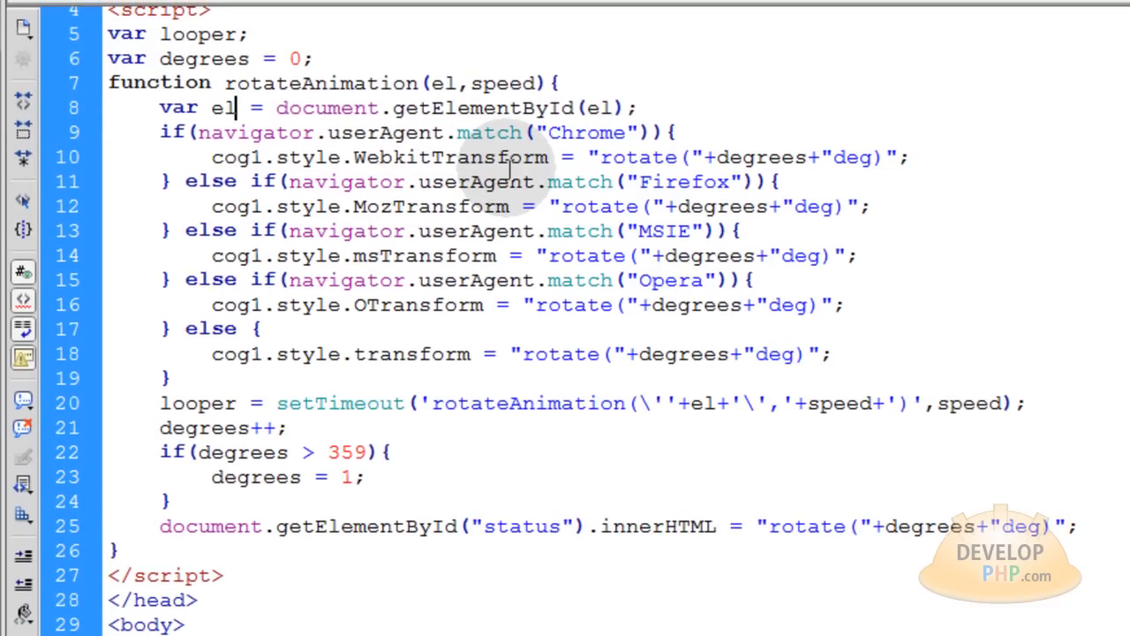
# Select the el variable name in rotateAnimation to rename it to elem
pyautogui.doubleClick(226, 107)
pyautogui.write('elem')
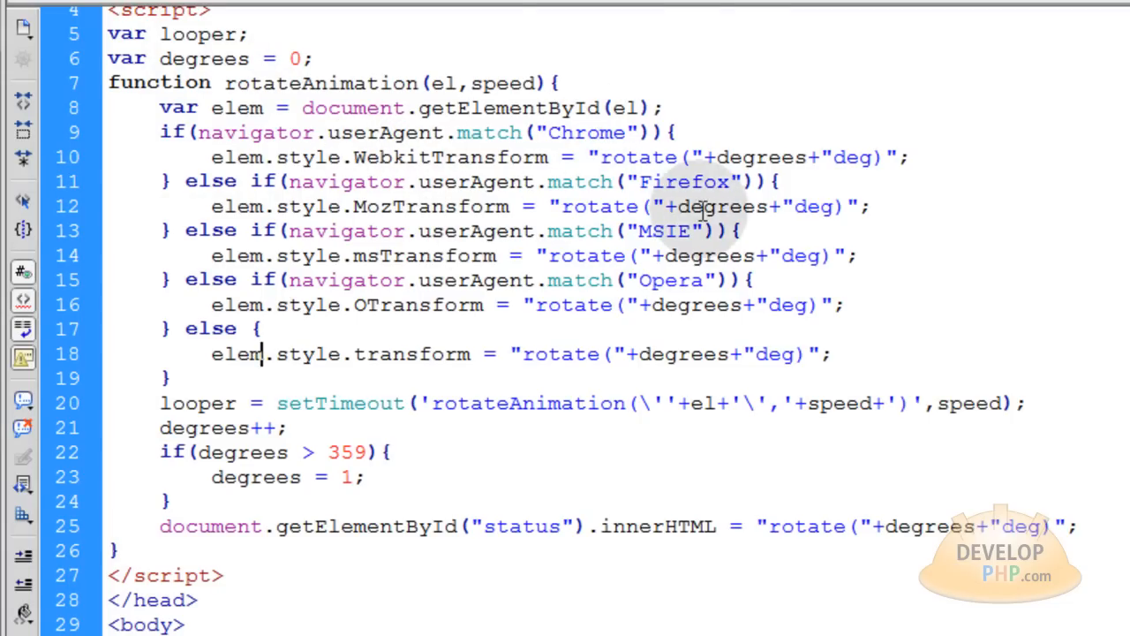
pyautogui.moveTo(689, 280)
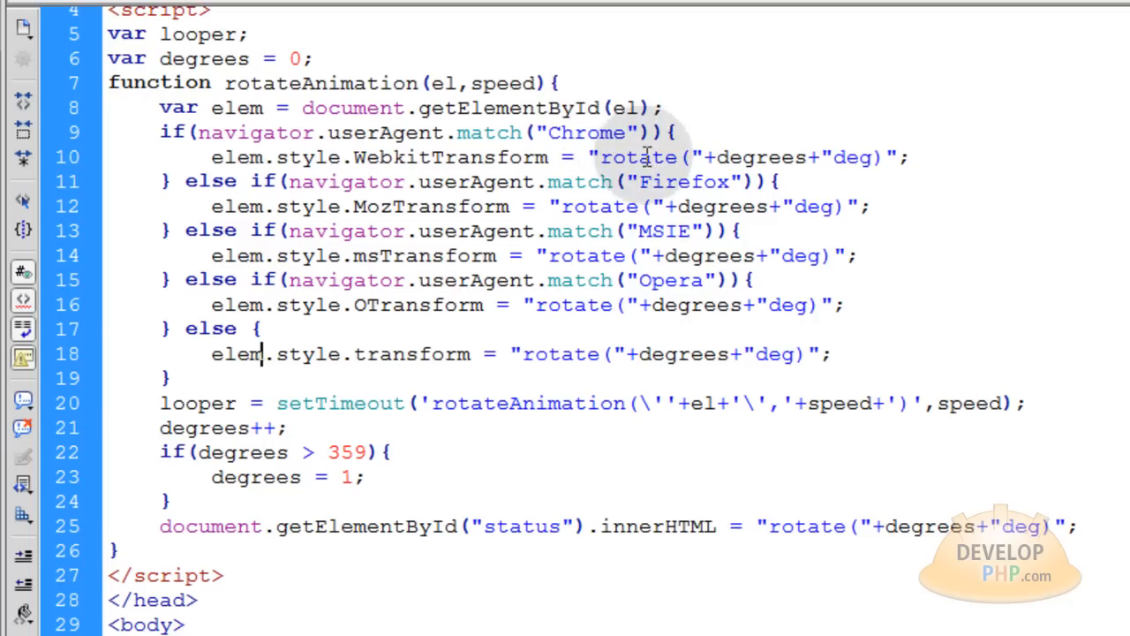
pyautogui.moveTo(625, 322)
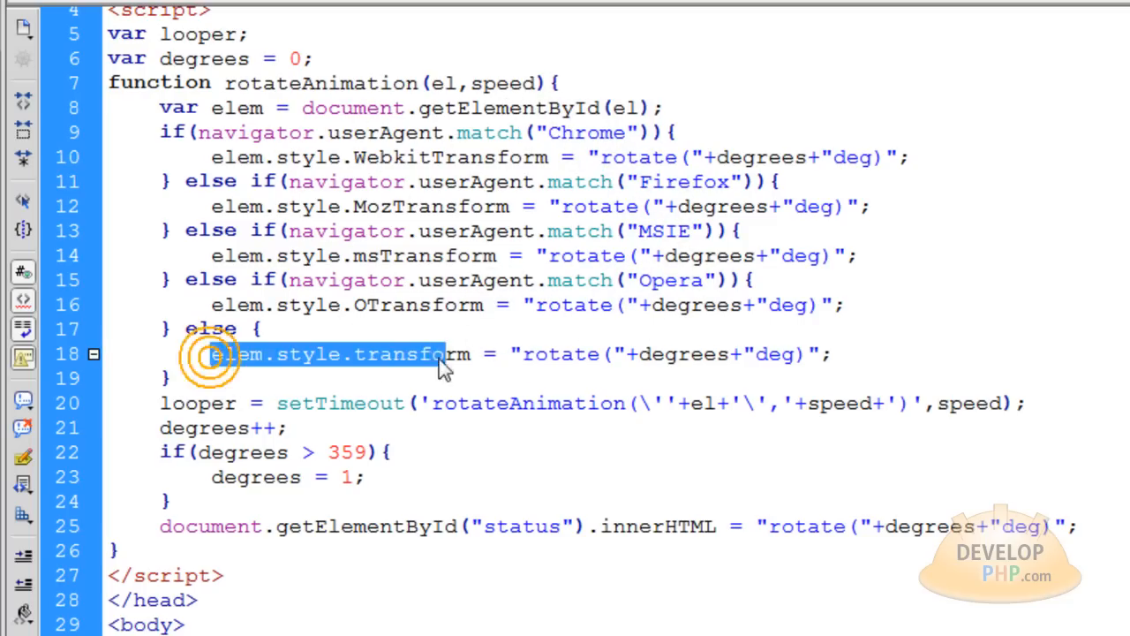
pyautogui.doubleClick(412, 353)
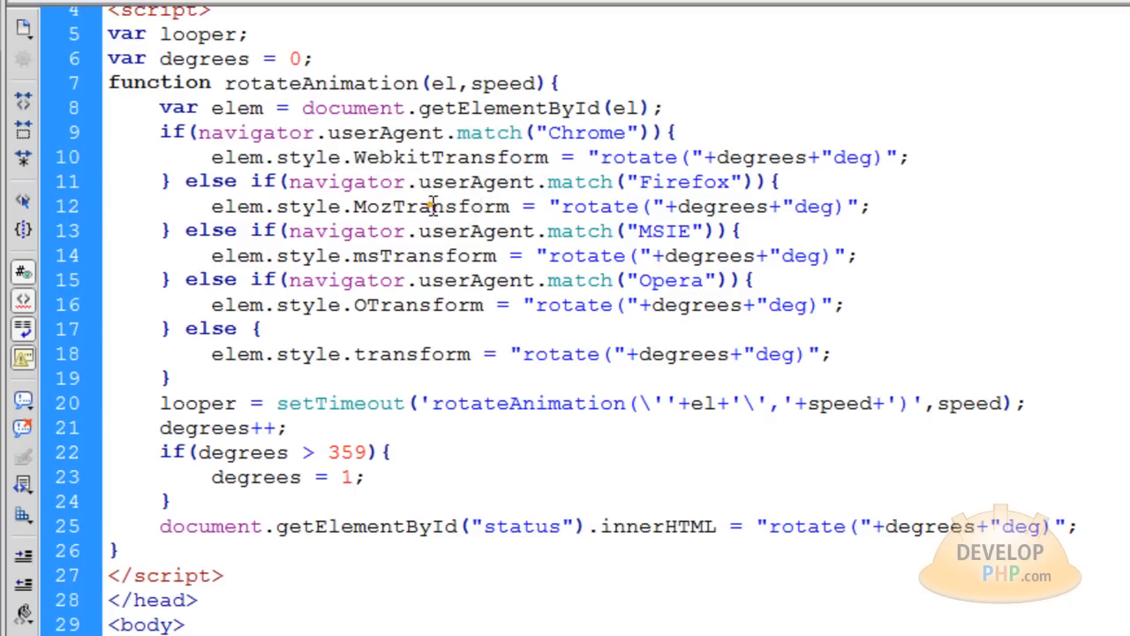
pyautogui.doubleClick(424, 254)
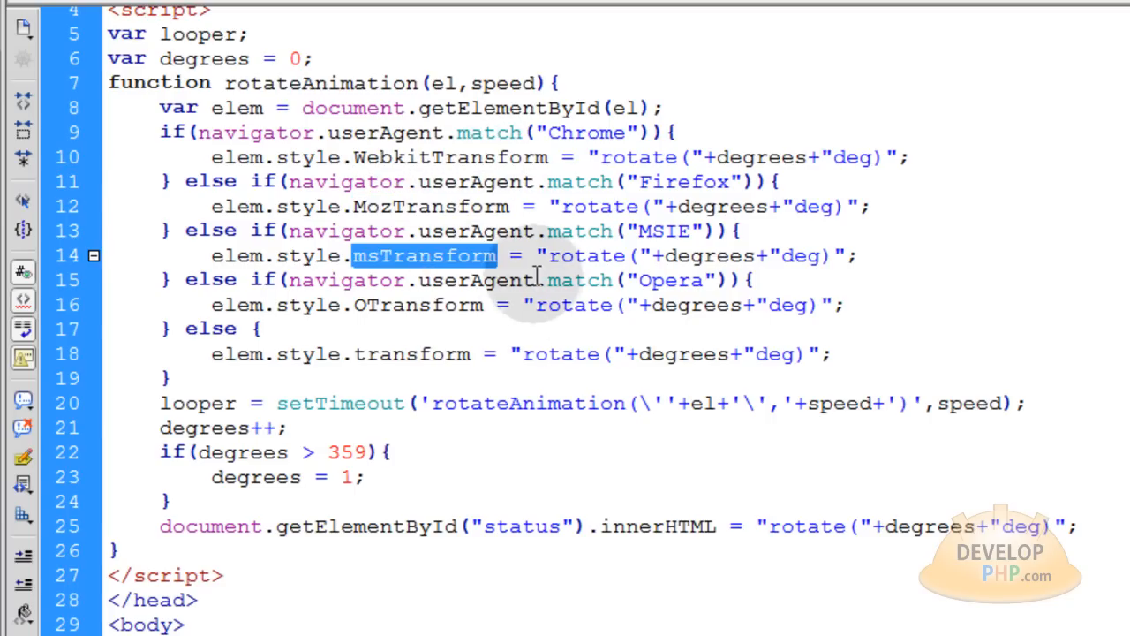
pyautogui.doubleClick(417, 304)
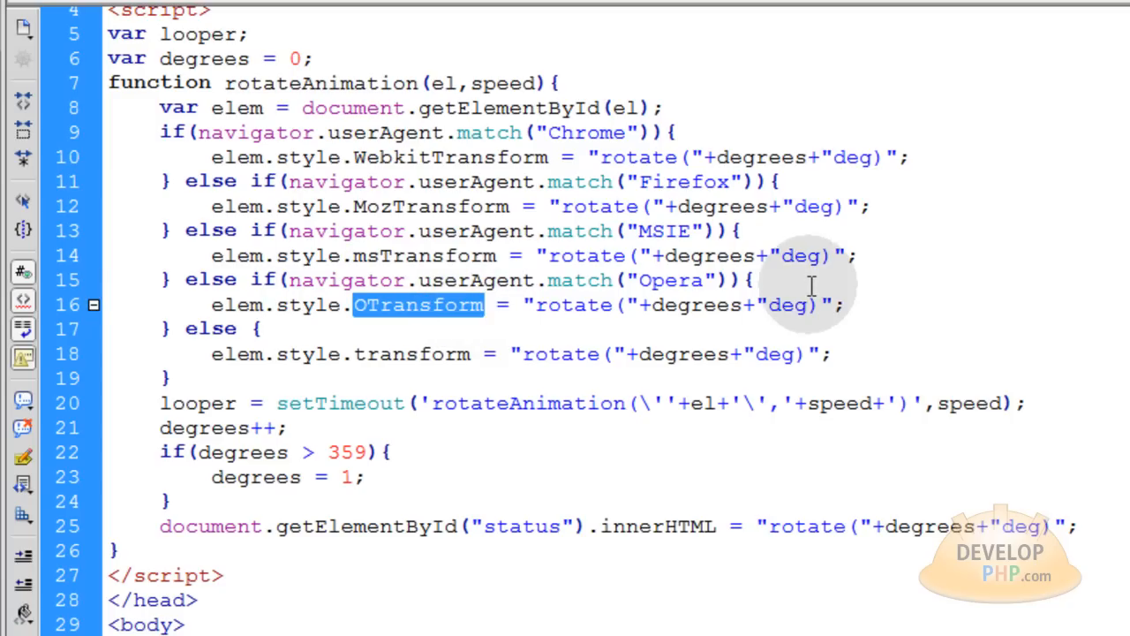
pyautogui.click(273, 328)
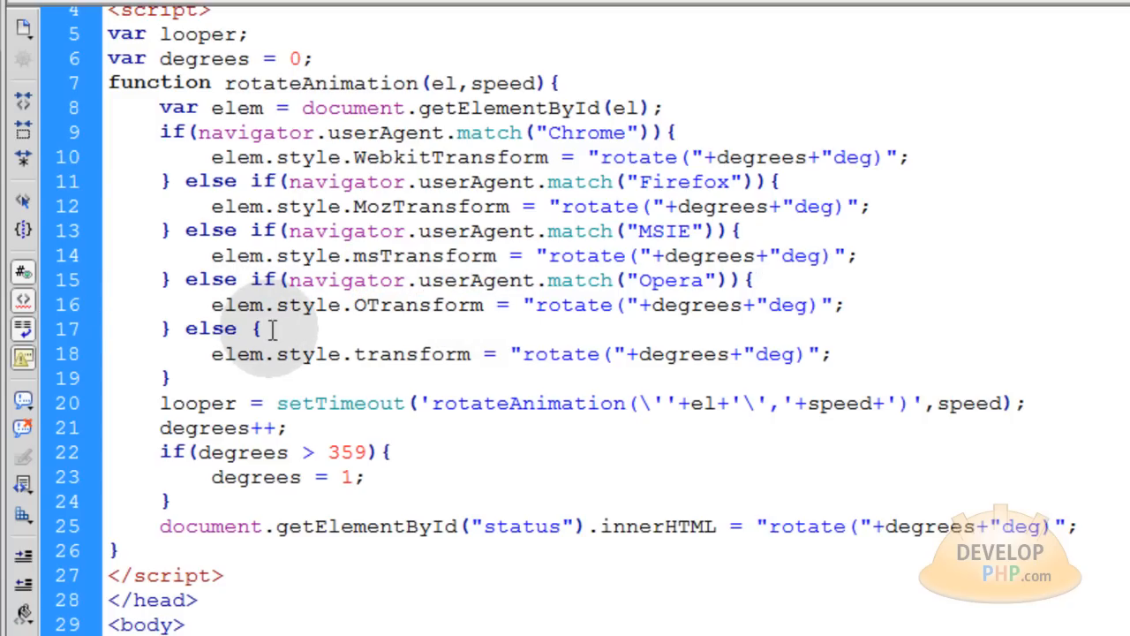
pyautogui.moveTo(159, 132); pyautogui.dragTo(256, 329)
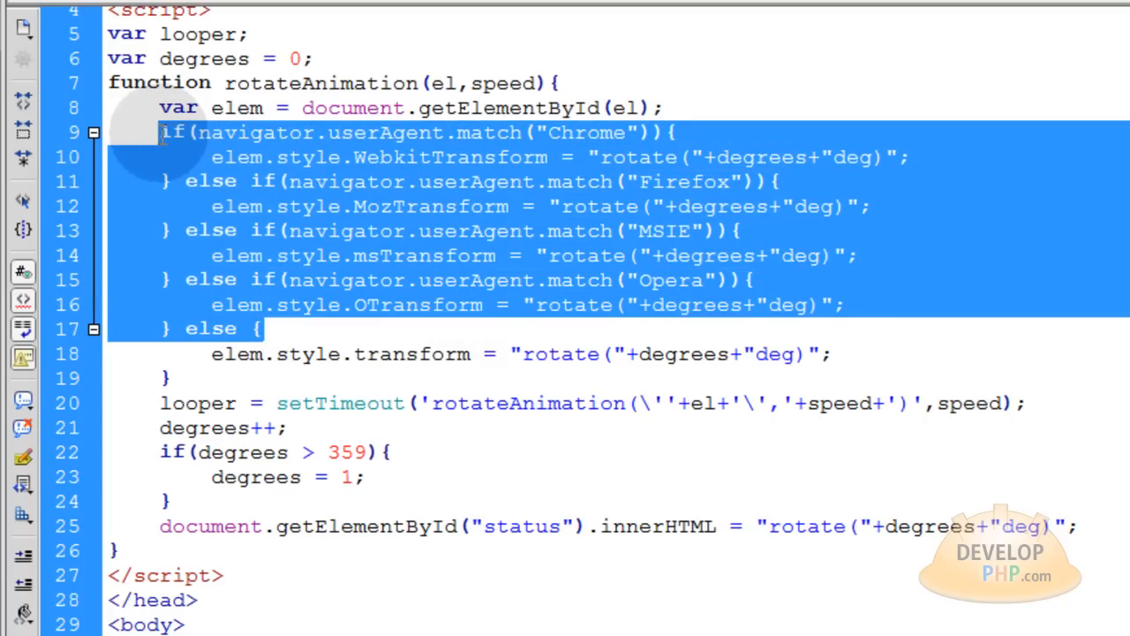
pyautogui.press('Delete')
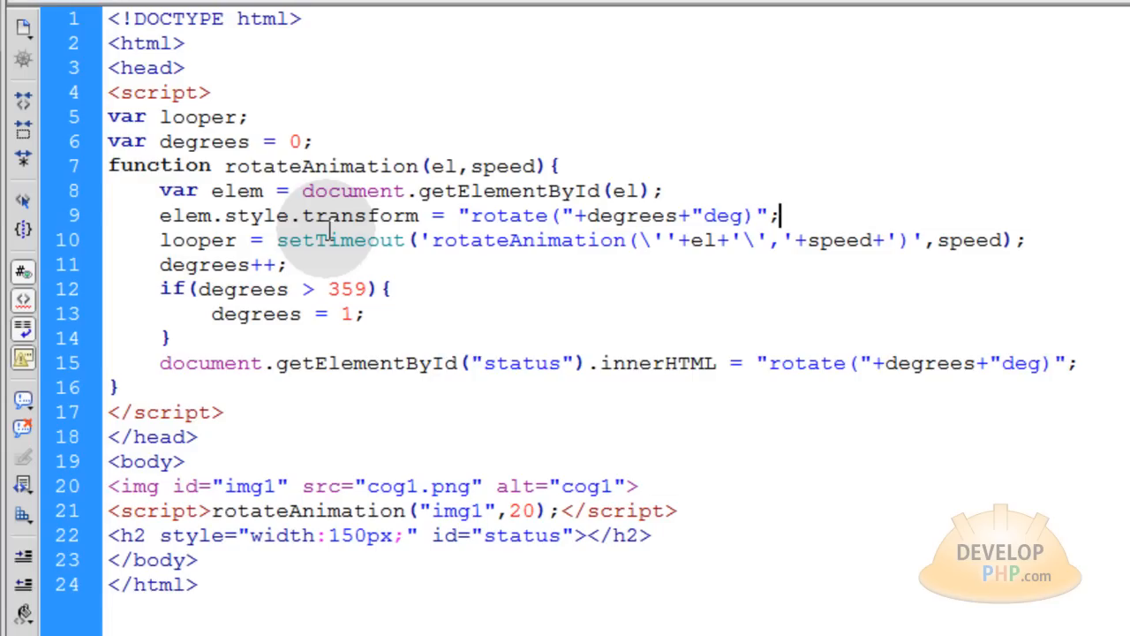
pyautogui.moveTo(333, 226)
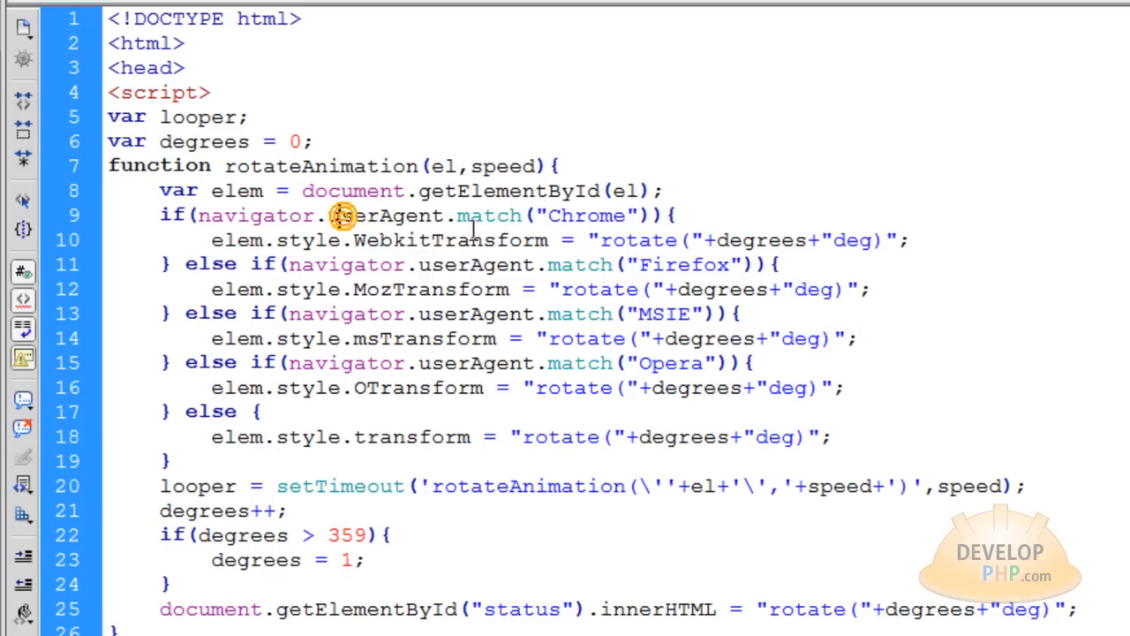
pyautogui.doubleClick(445, 241)
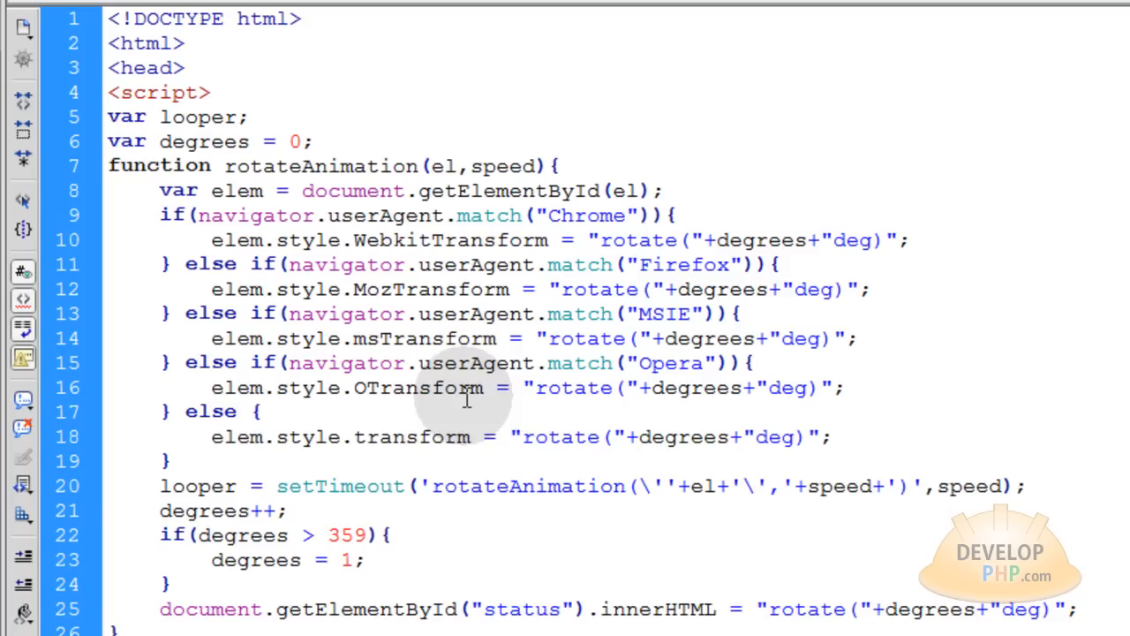
pyautogui.doubleClick(408, 437)
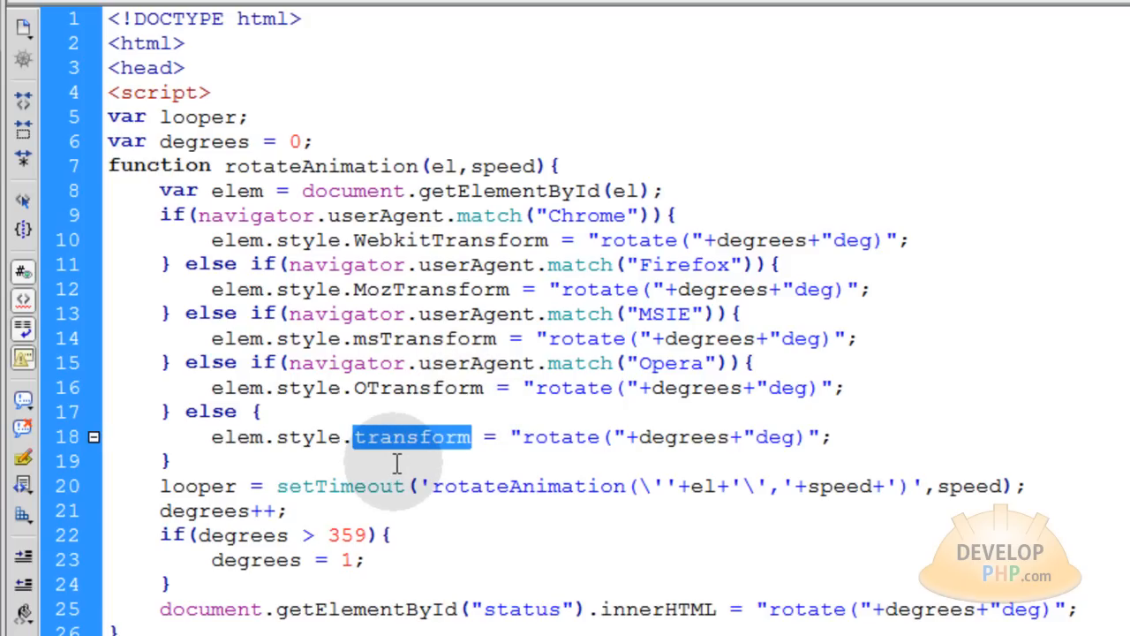
pyautogui.moveTo(528, 461)
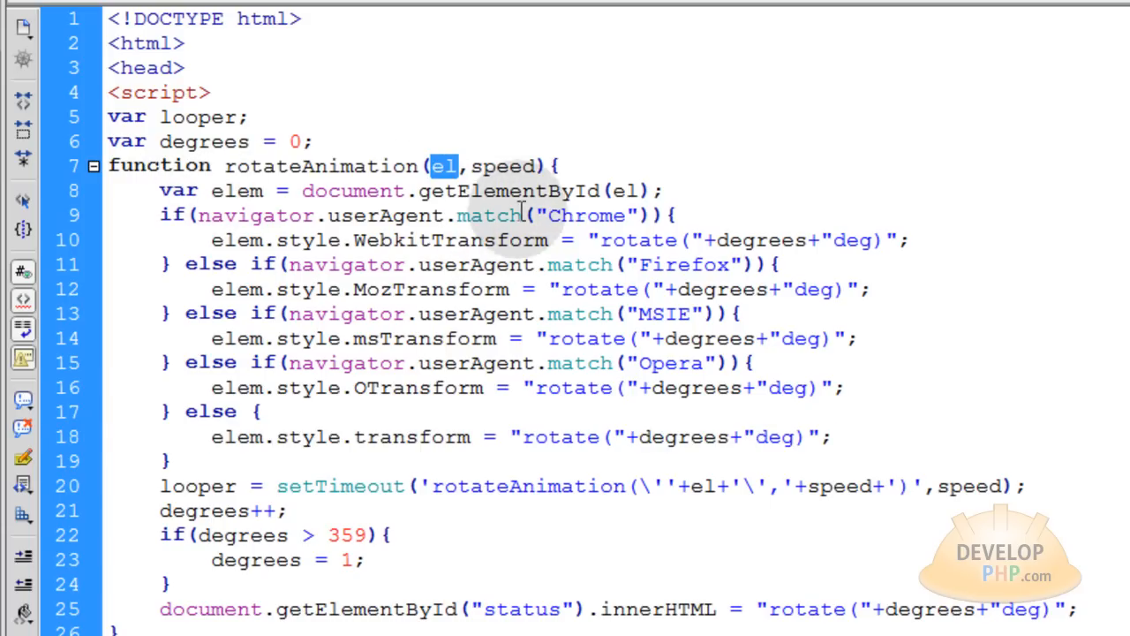
pyautogui.scroll(-3)
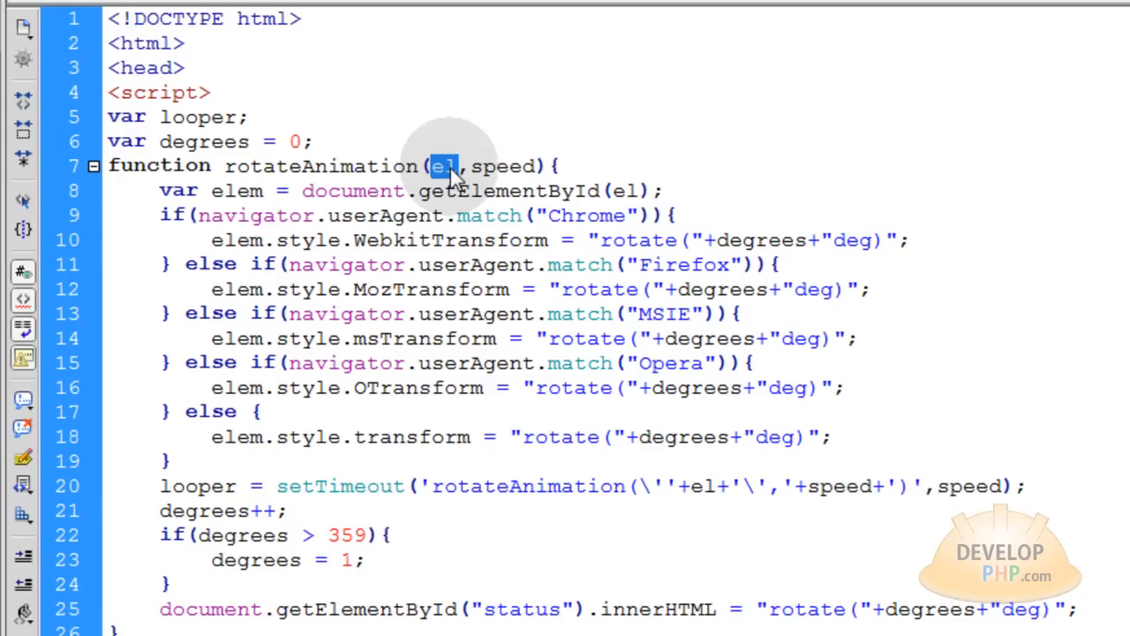
pyautogui.moveTo(239, 191)
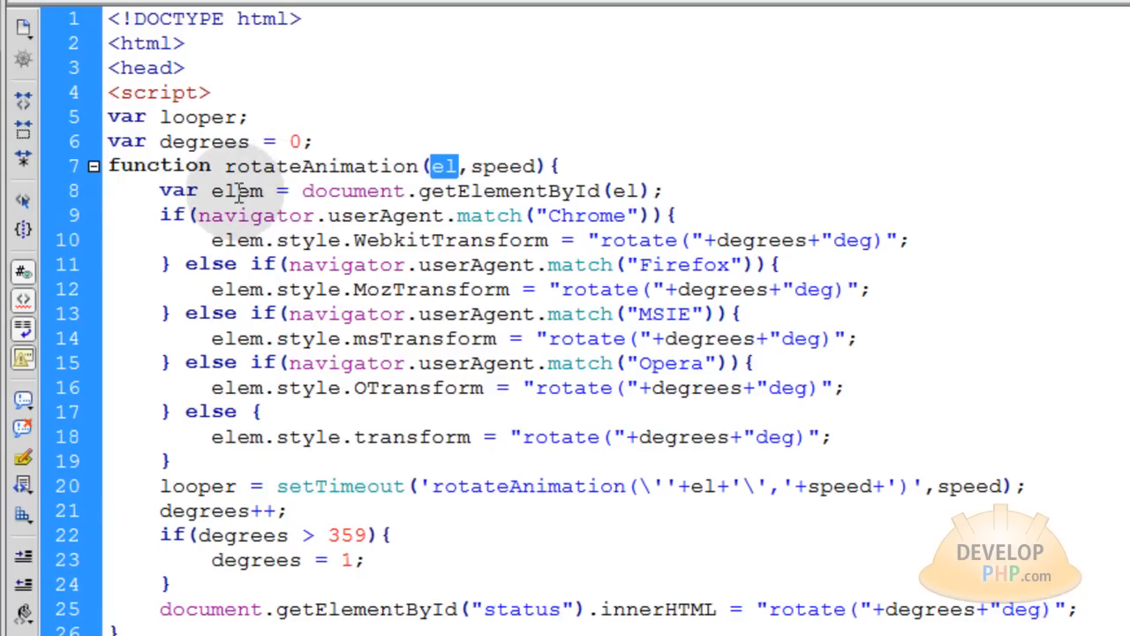
pyautogui.doubleClick(237, 190)
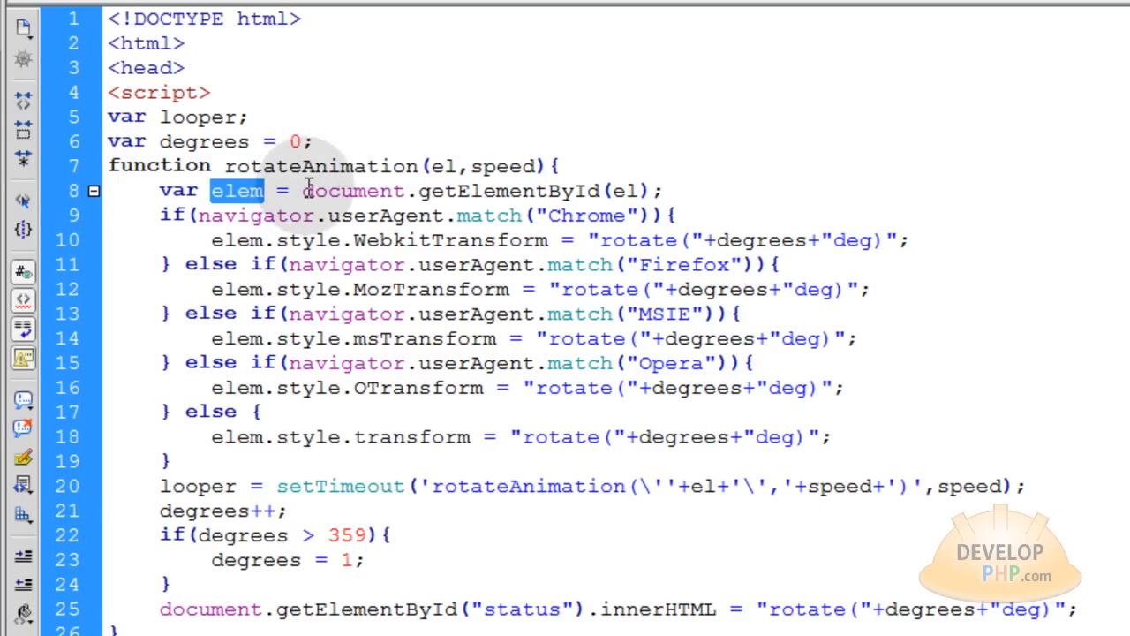
pyautogui.doubleClick(516, 191)
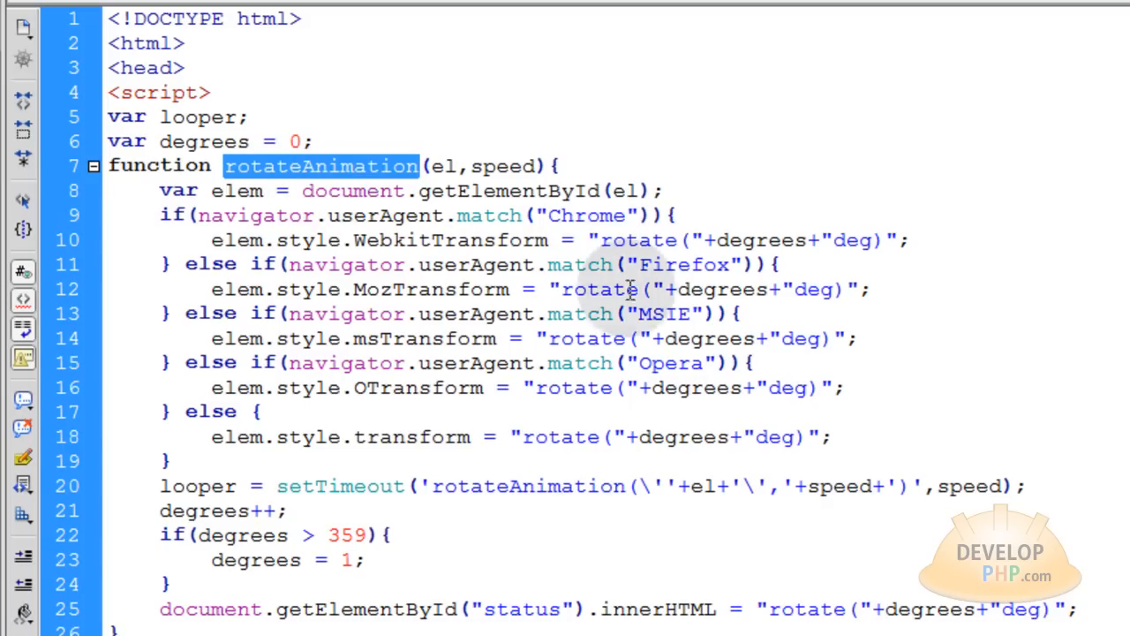
pyautogui.moveTo(533, 325)
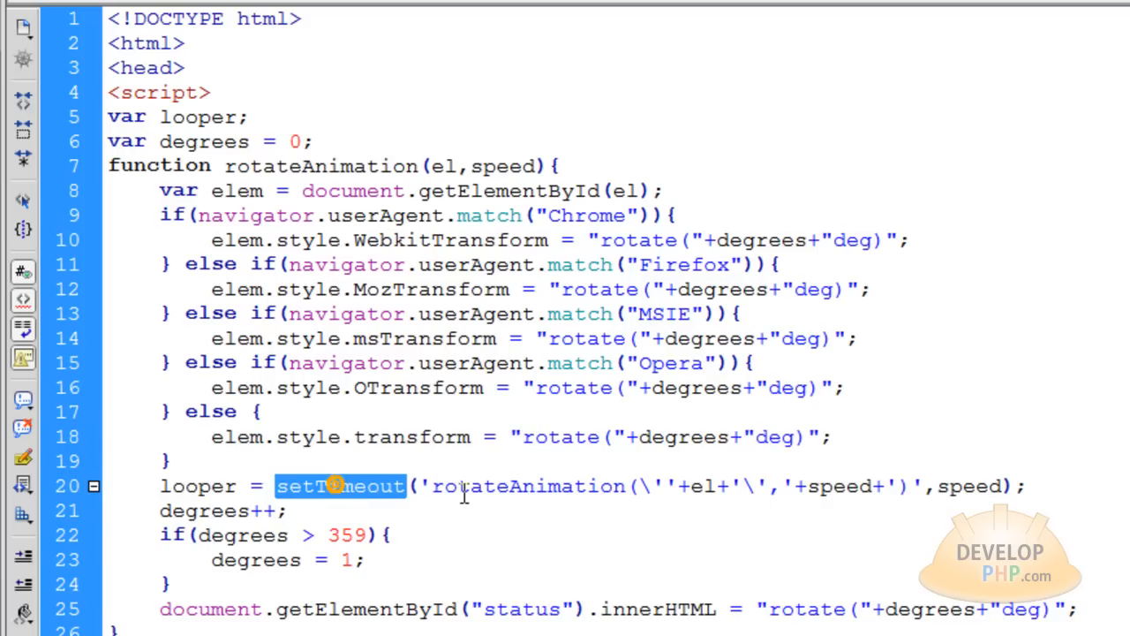
pyautogui.scroll(-3)
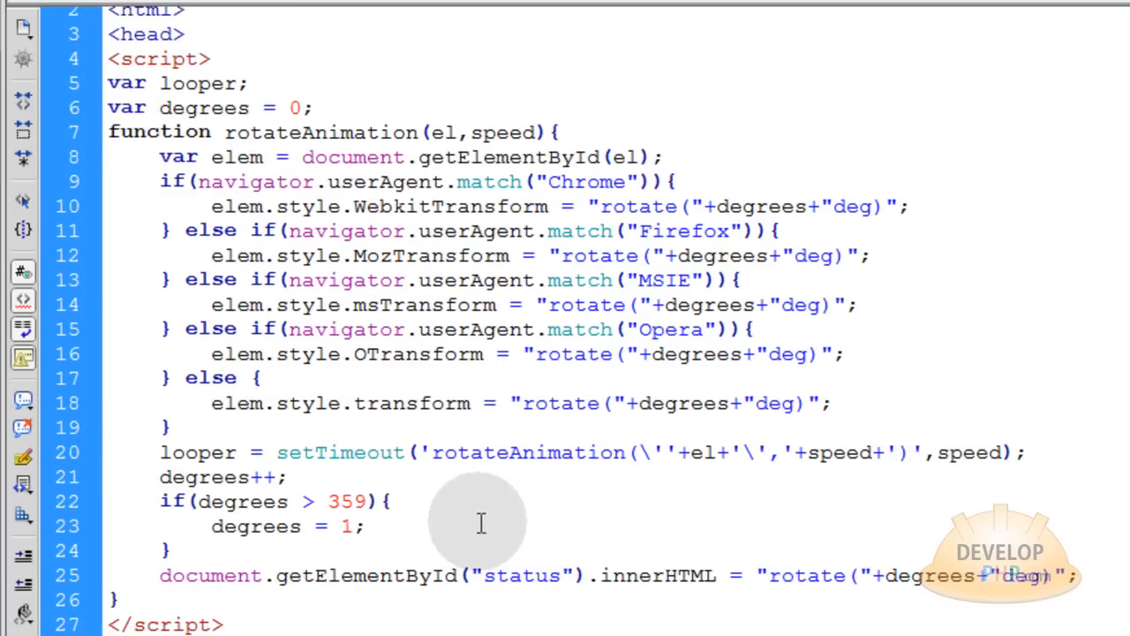
pyautogui.doubleClick(237, 155)
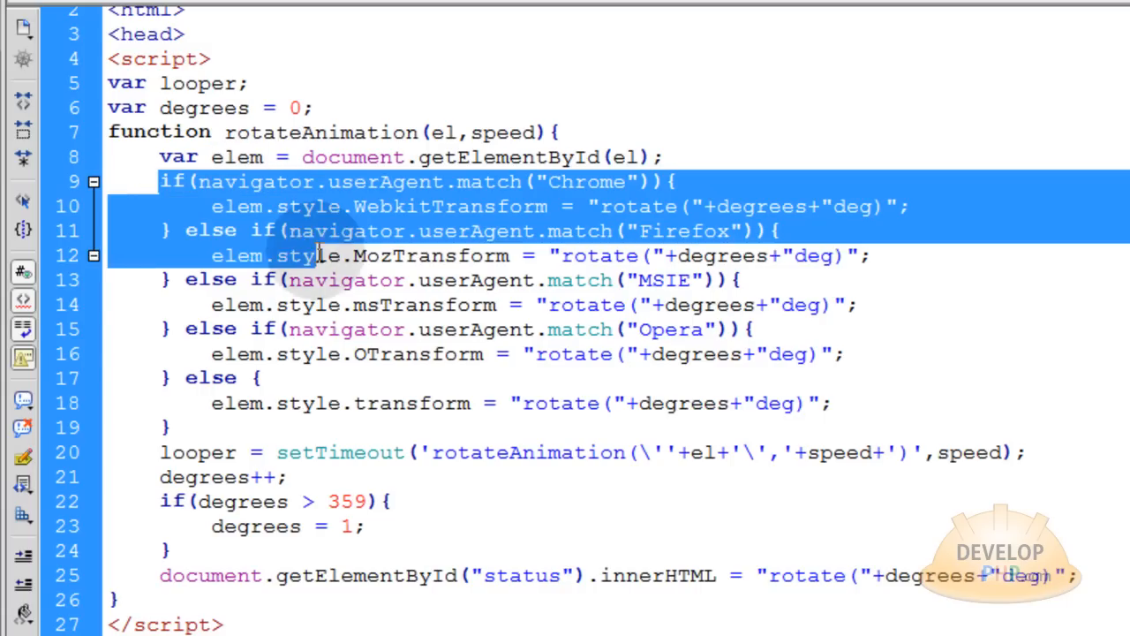
pyautogui.click(371, 303)
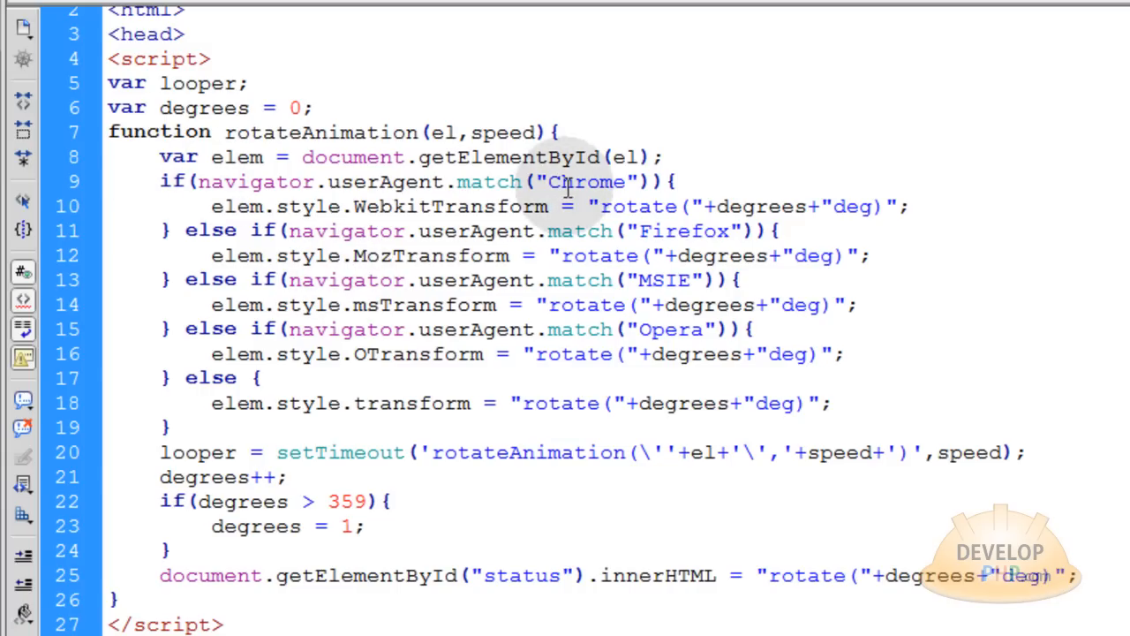
pyautogui.doubleClick(588, 182)
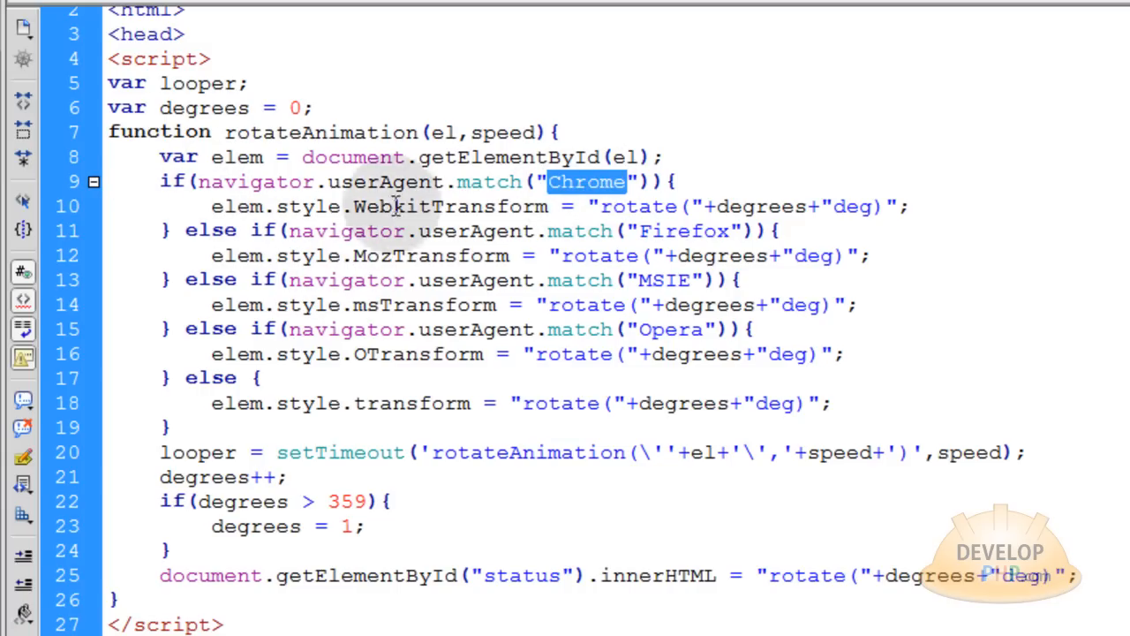
pyautogui.doubleClick(451, 204)
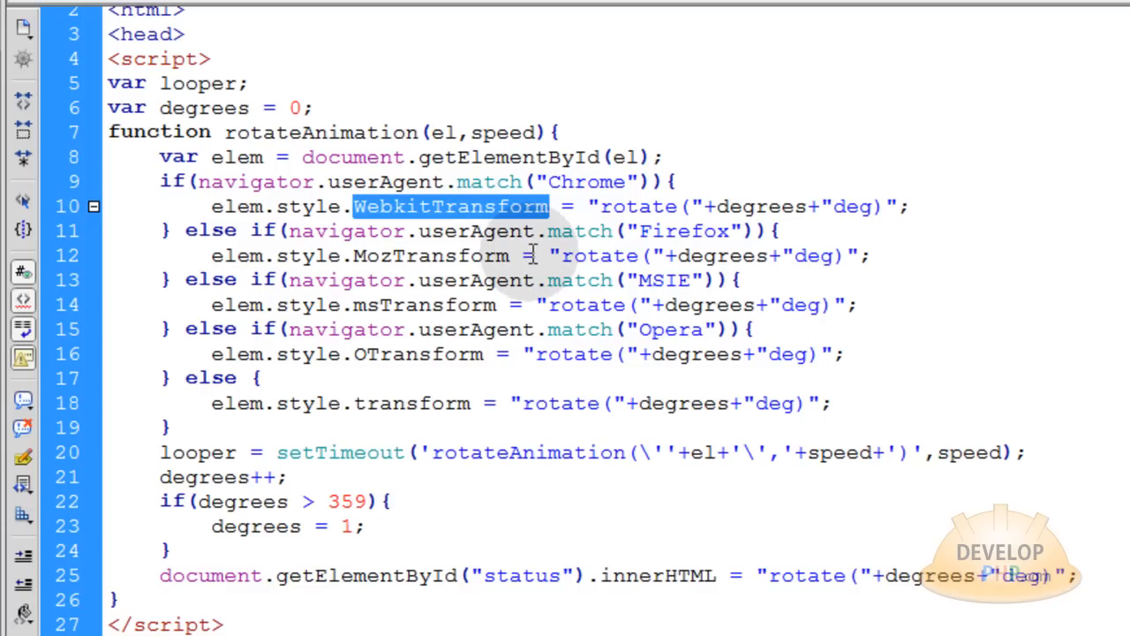
pyautogui.moveTo(572, 238)
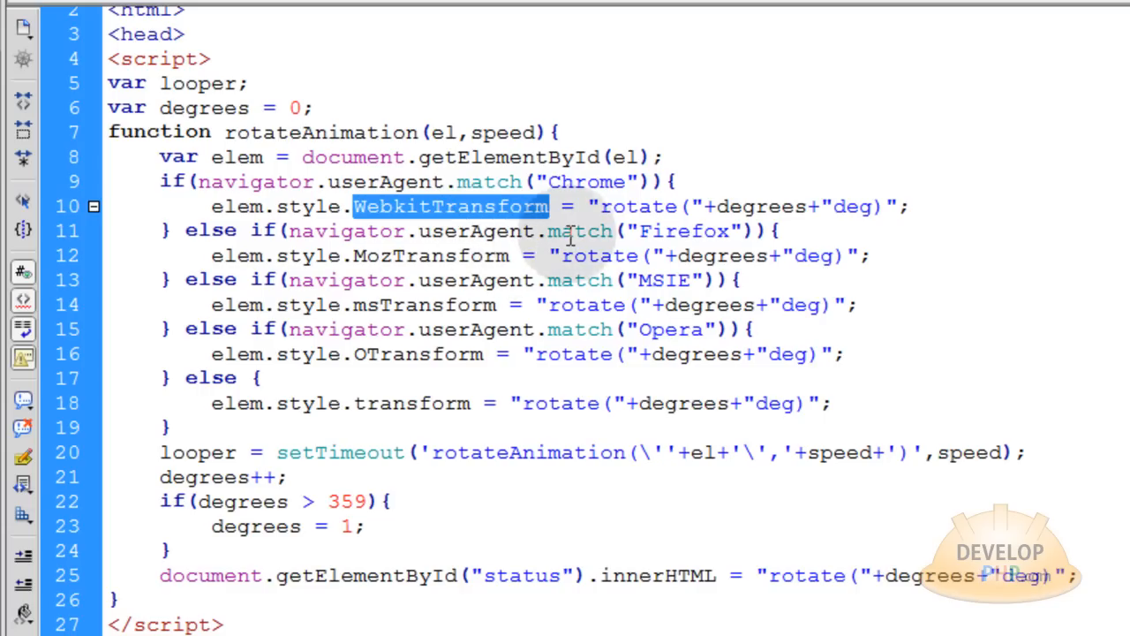
pyautogui.doubleClick(686, 229)
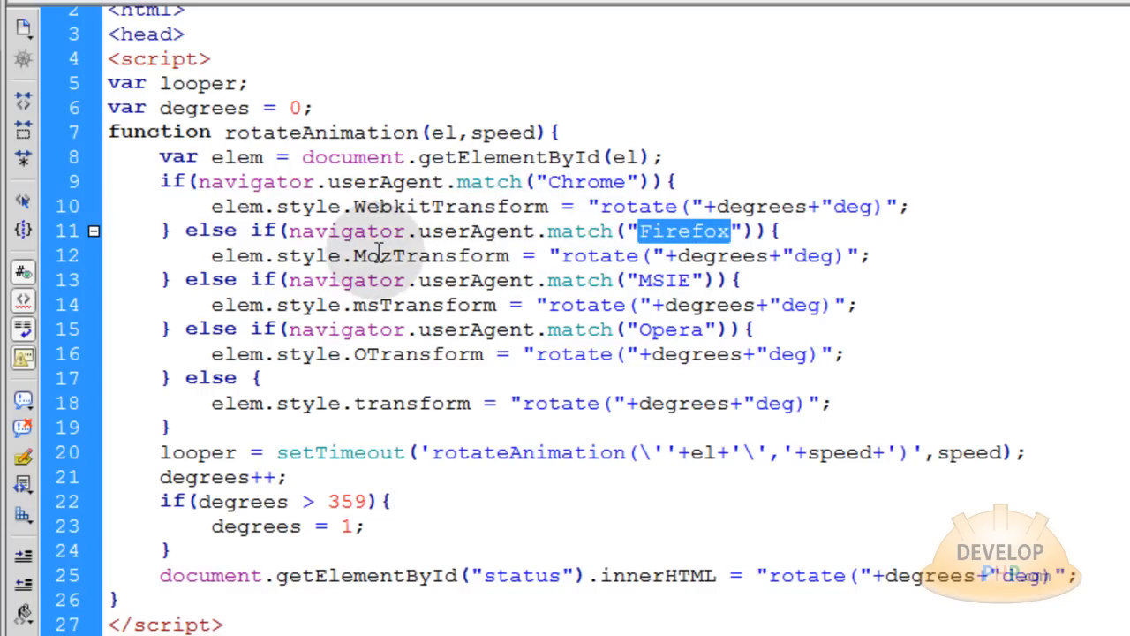
pyautogui.doubleClick(431, 256)
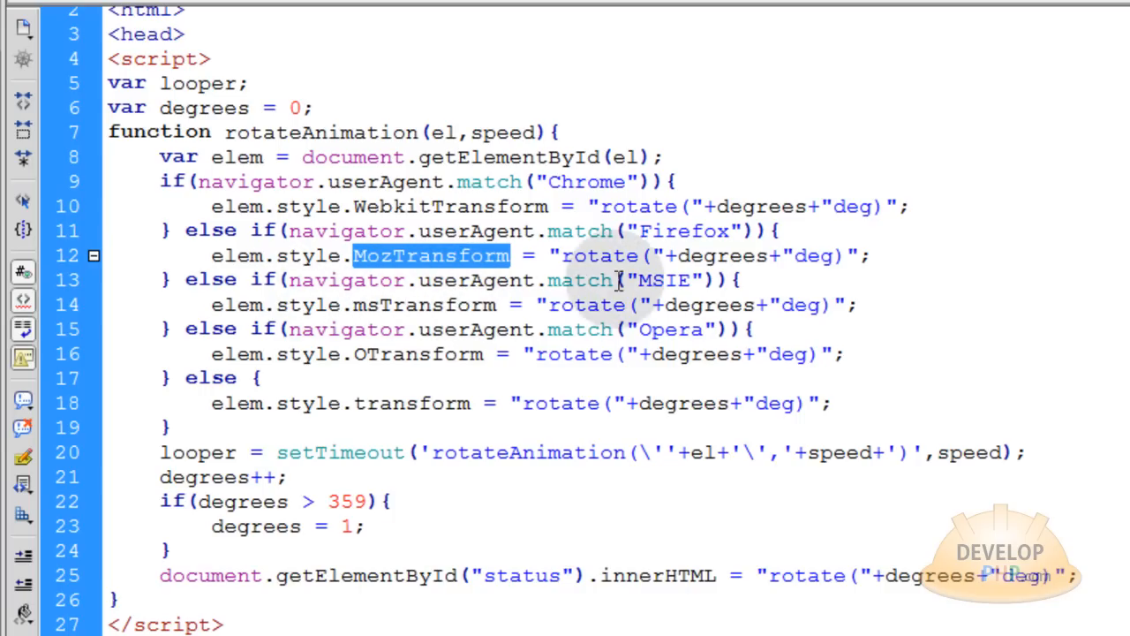
pyautogui.doubleClick(666, 279)
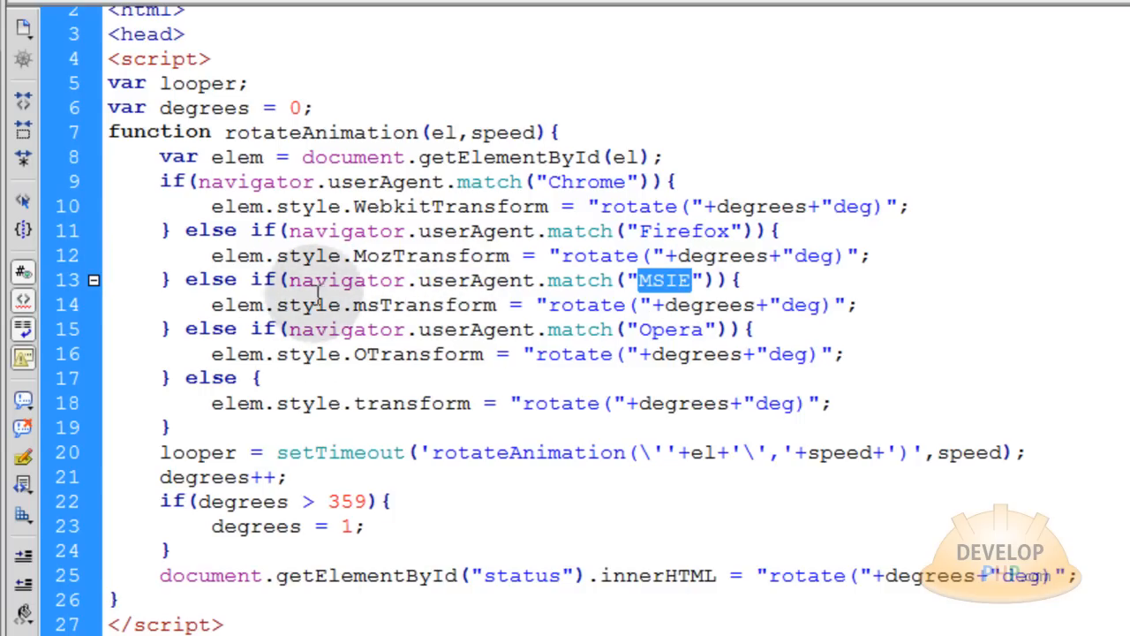
pyautogui.doubleClick(424, 303)
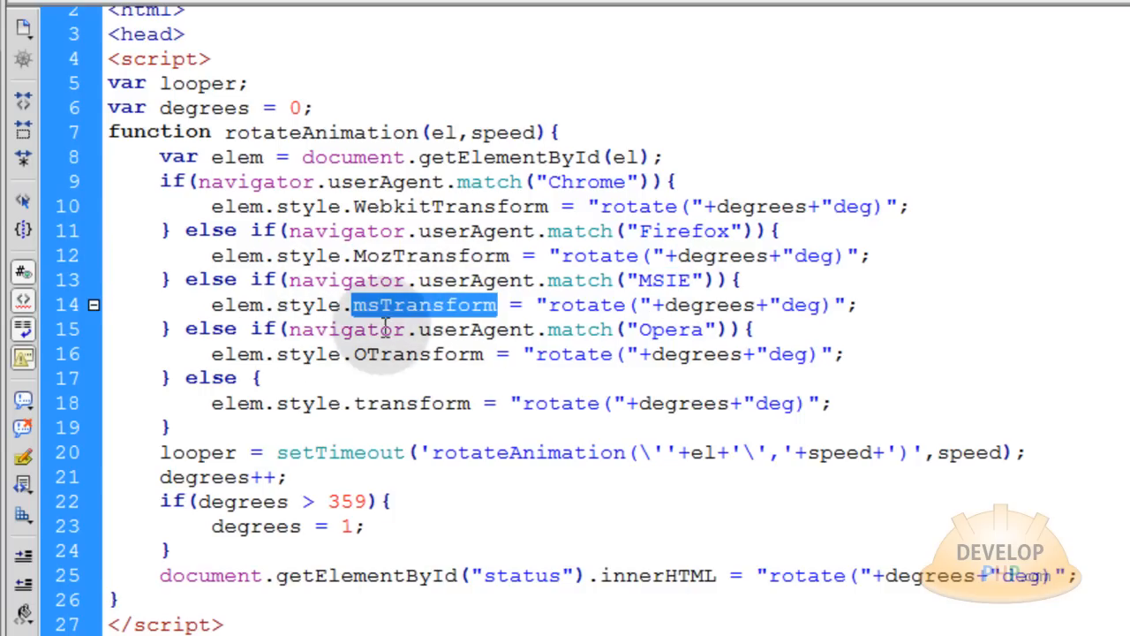
pyautogui.doubleClick(668, 330)
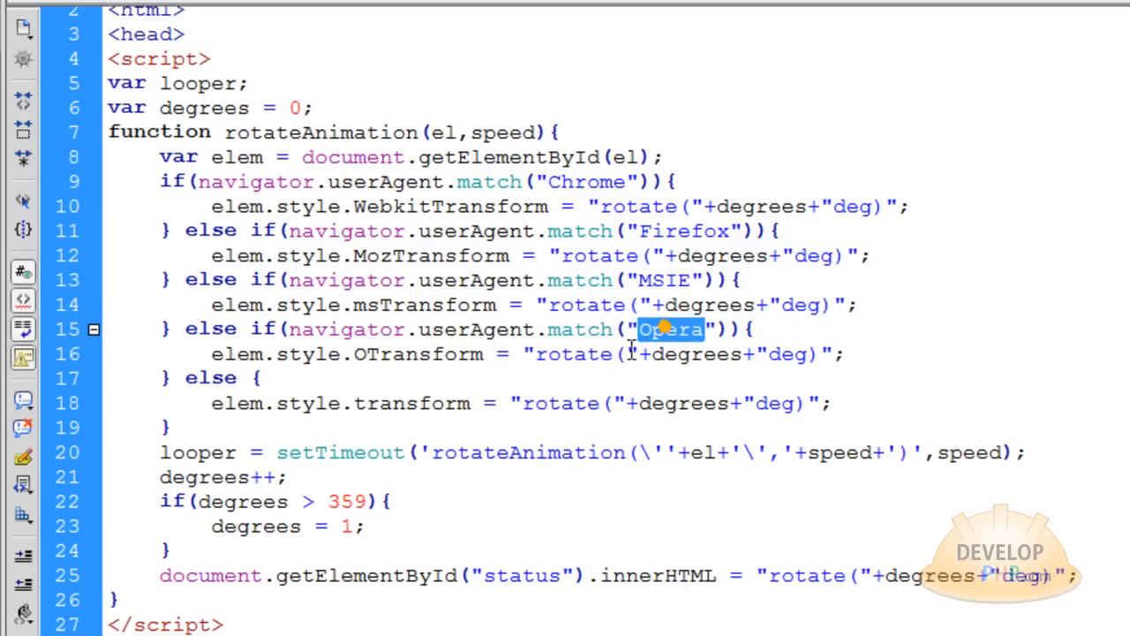
pyautogui.doubleClick(417, 353)
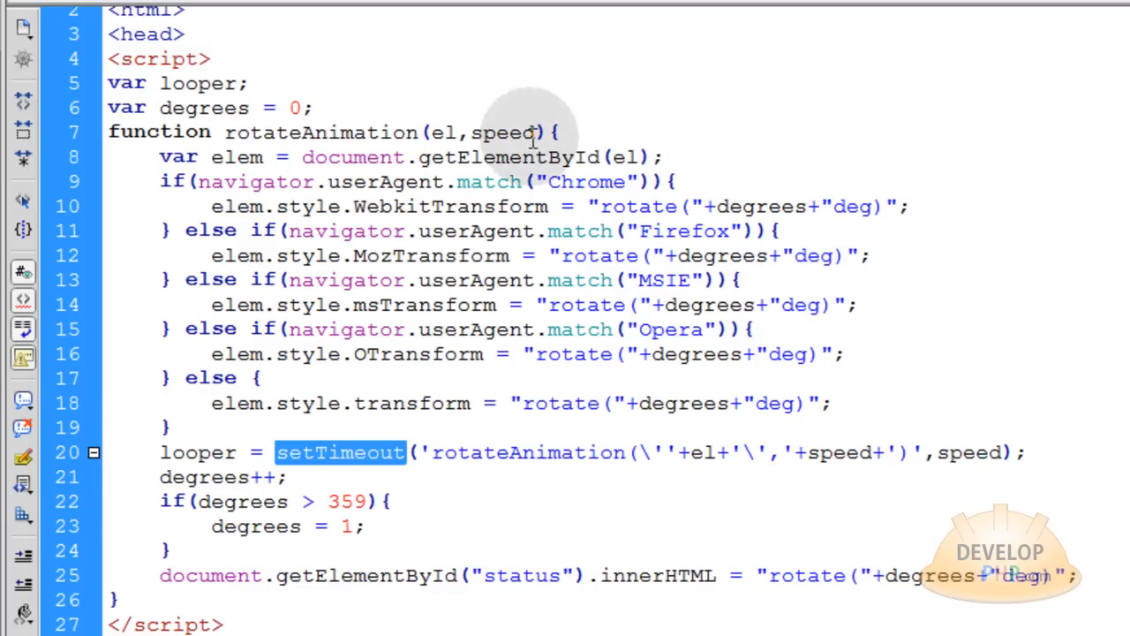
pyautogui.doubleClick(323, 131)
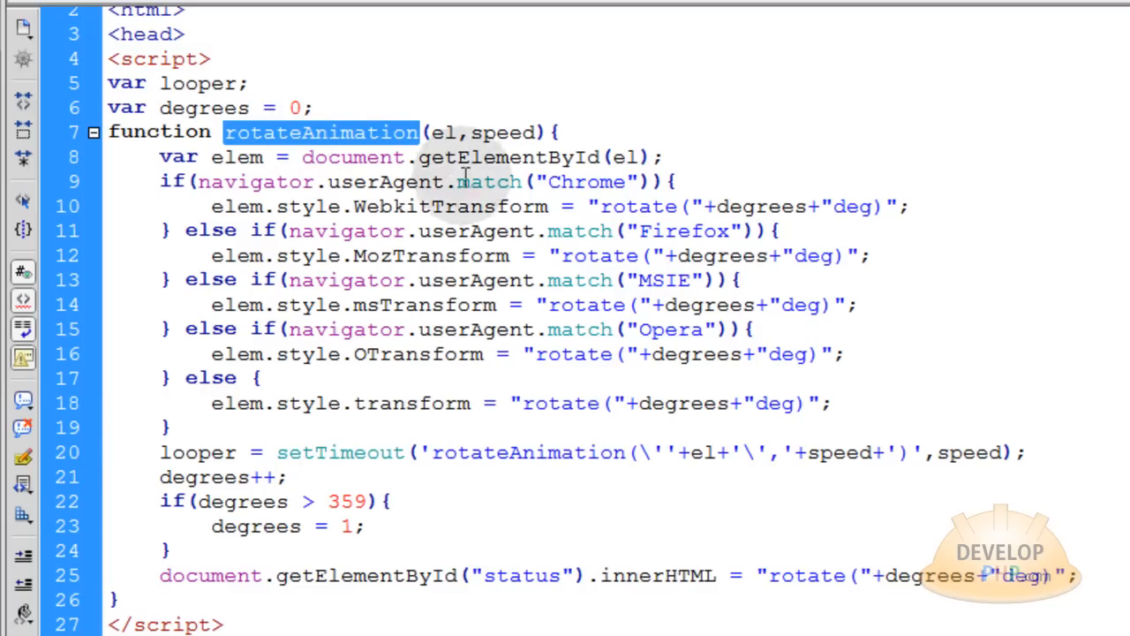
pyautogui.moveTo(389, 304)
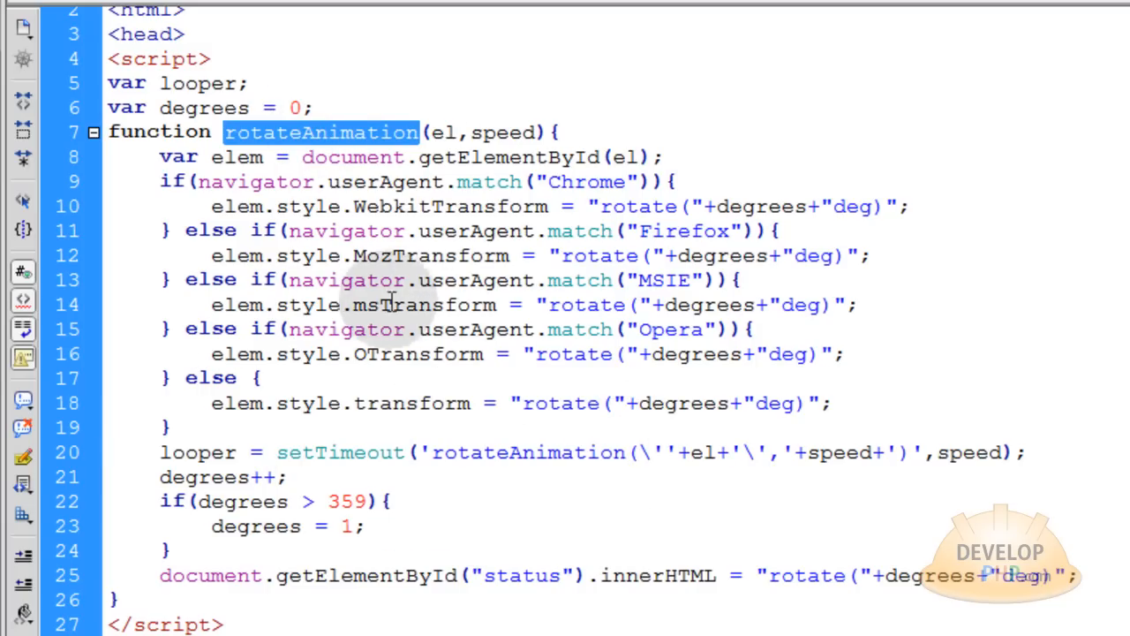
pyautogui.moveTo(703, 362)
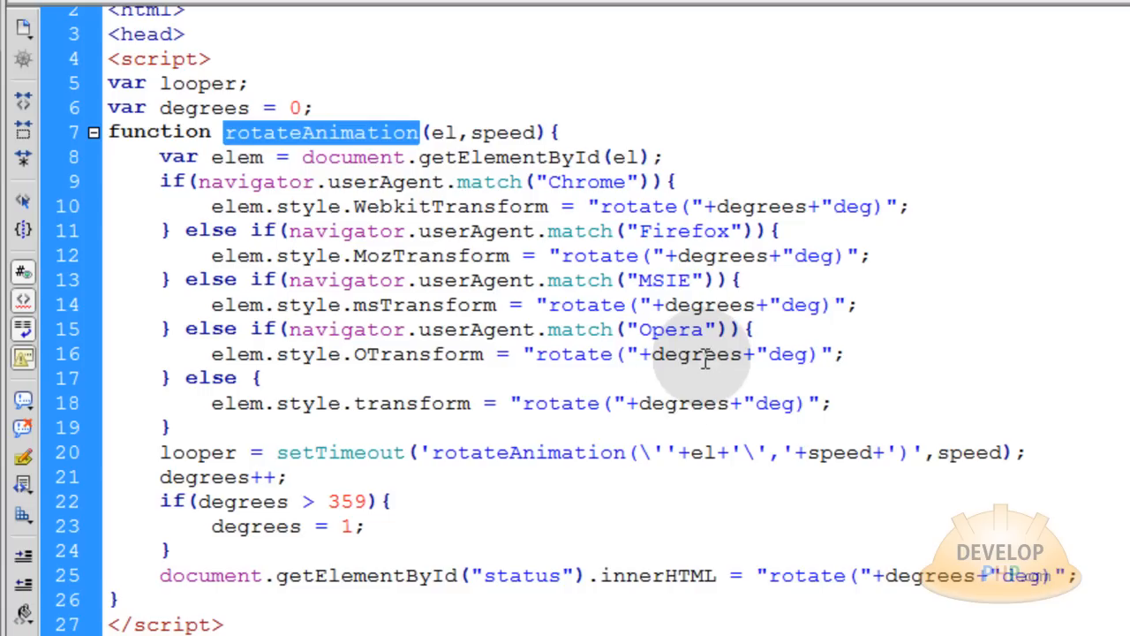
pyautogui.doubleClick(215, 477)
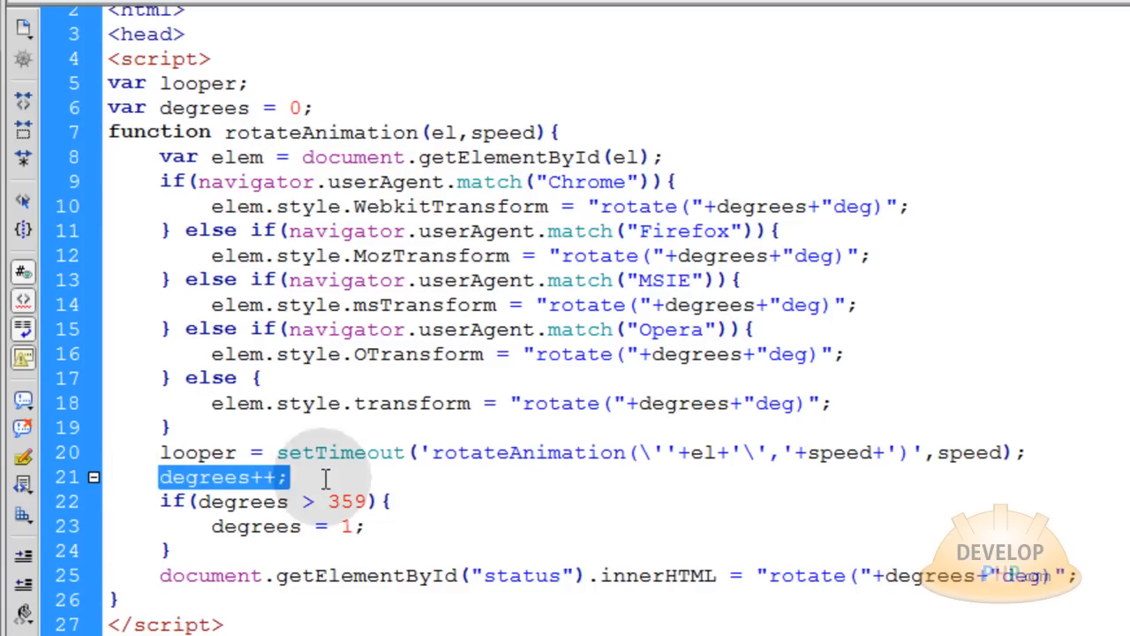
pyautogui.moveTo(336, 477)
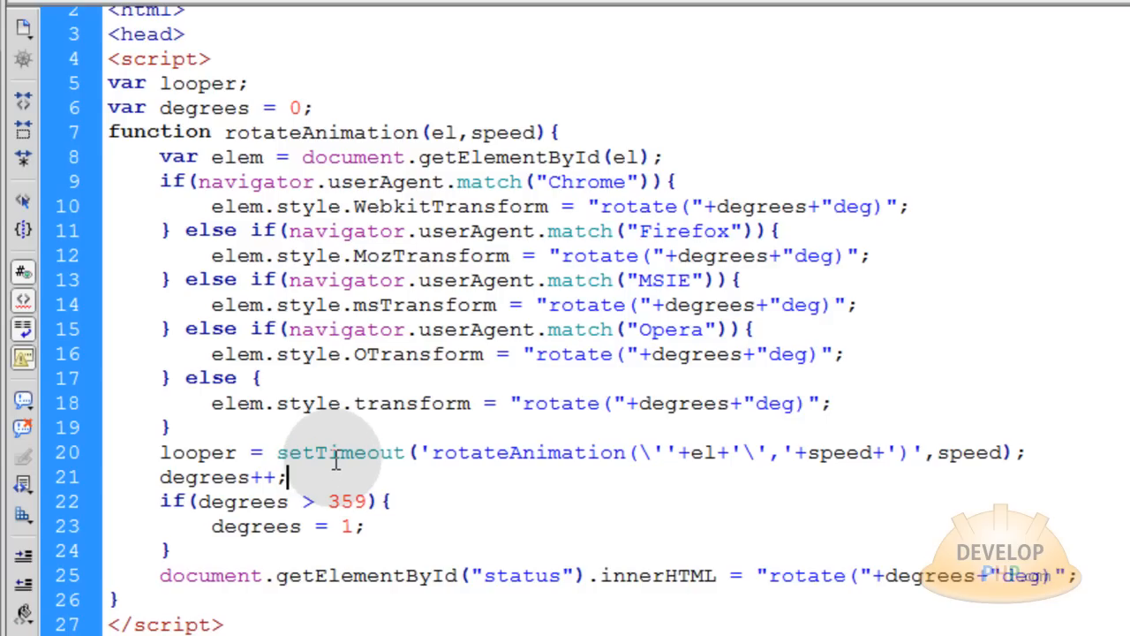
pyautogui.moveTo(244, 511)
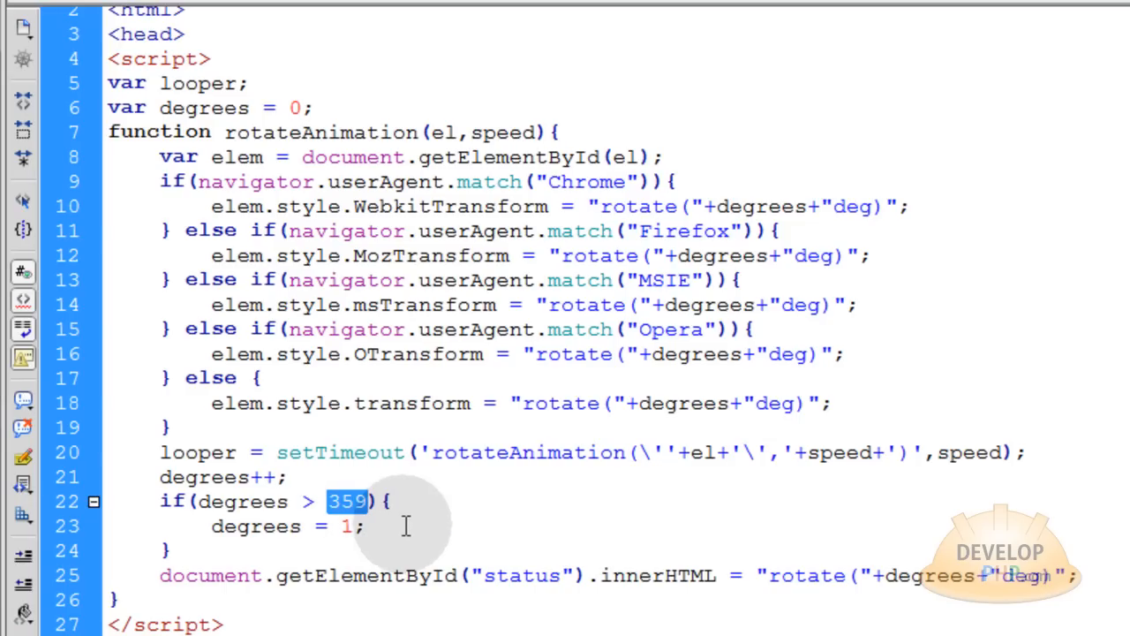
pyautogui.moveTo(403, 522)
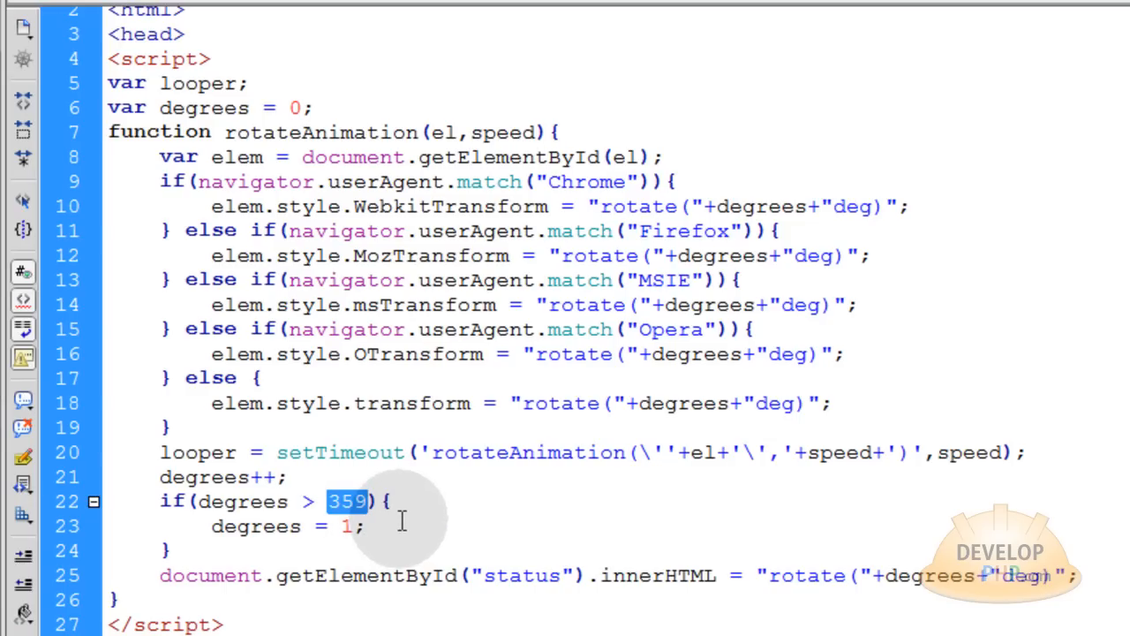
pyautogui.doubleClick(254, 526)
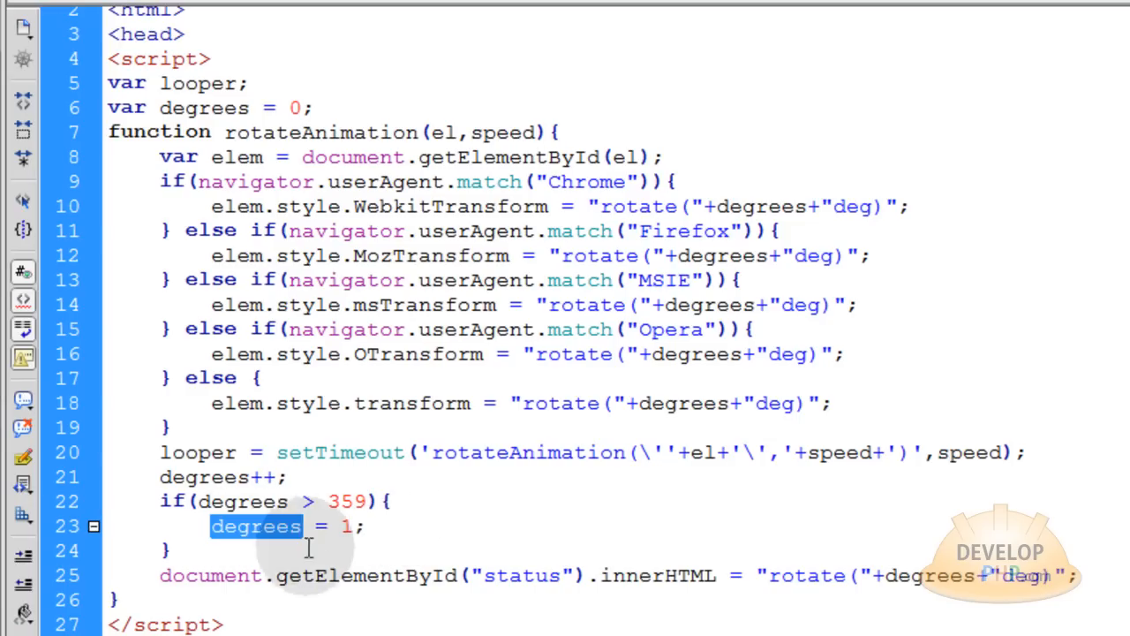
pyautogui.doubleClick(342, 527)
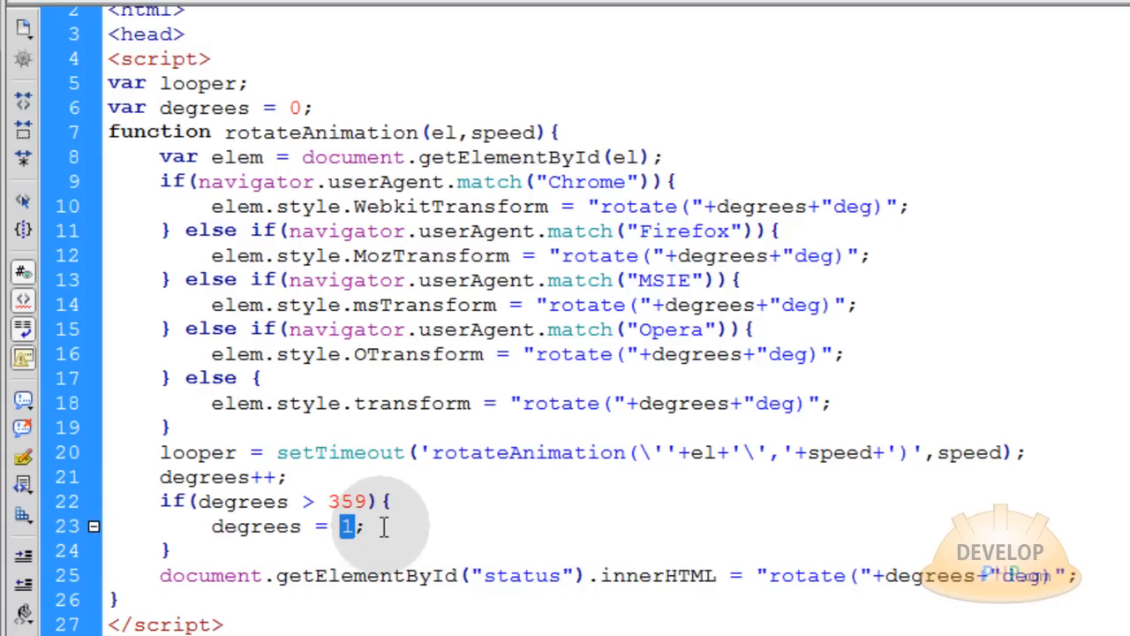
pyautogui.moveTo(526, 576)
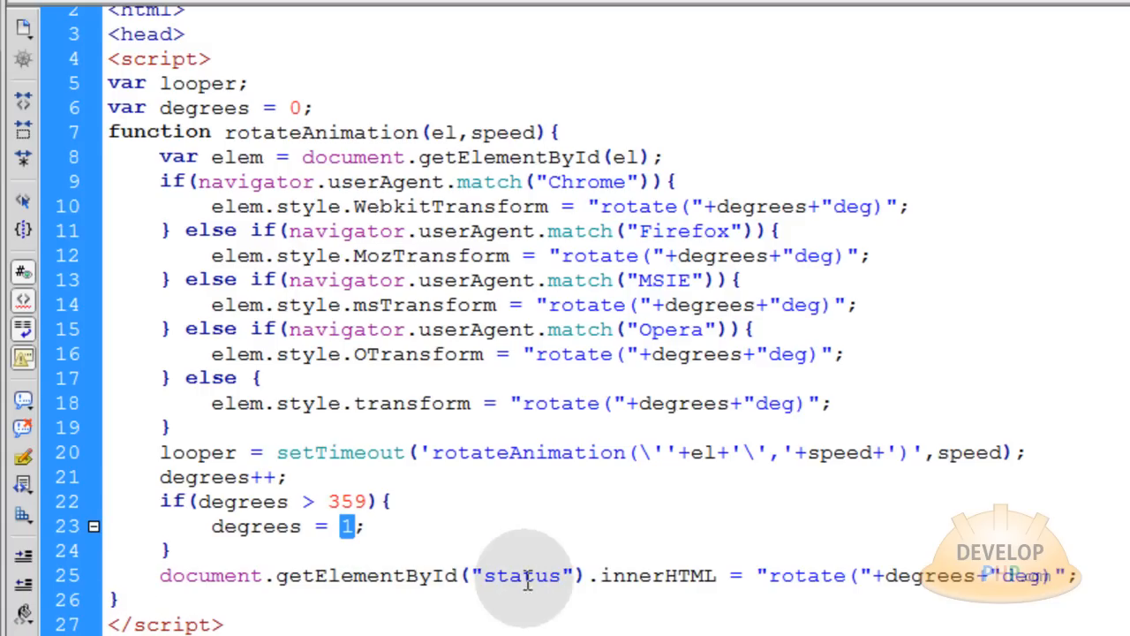
pyautogui.doubleClick(519, 576)
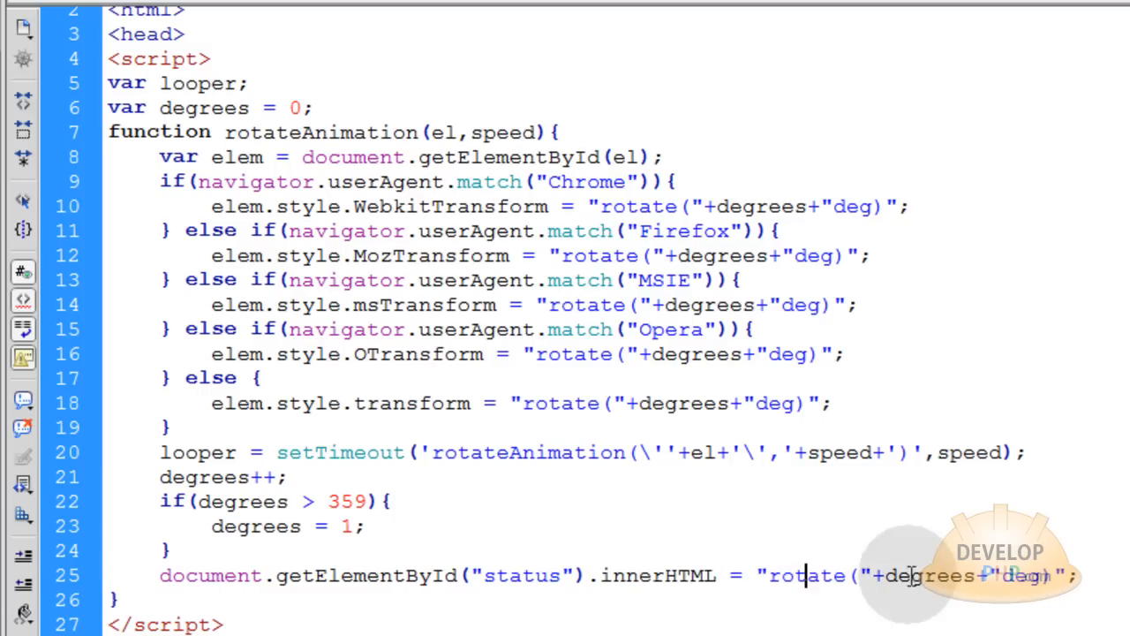
pyautogui.doubleClick(928, 576)
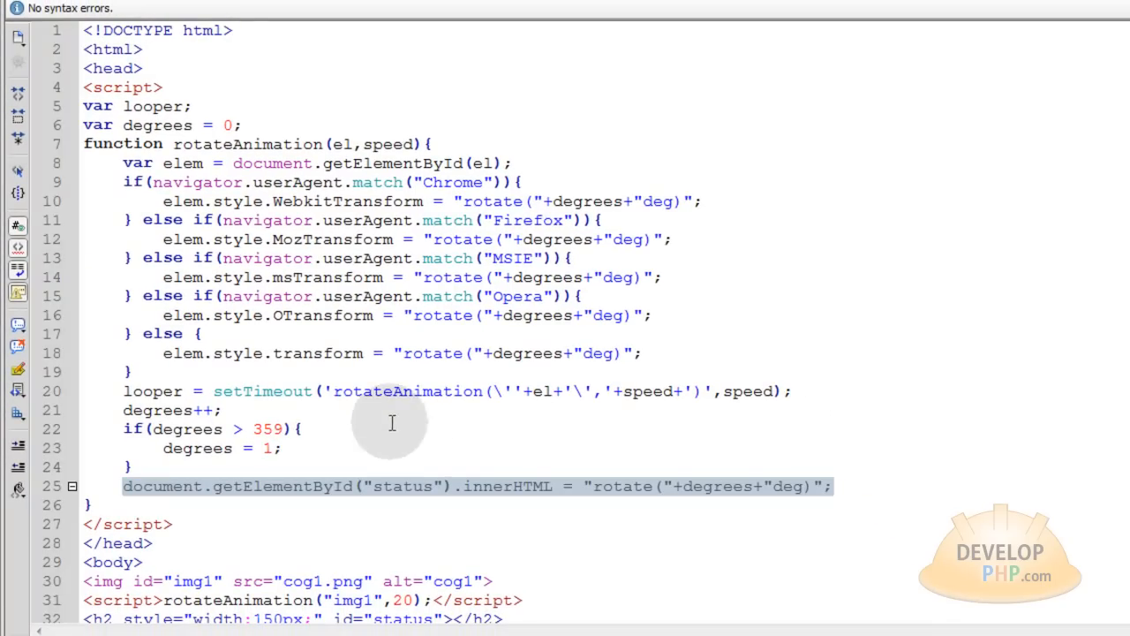
# Remove the browser if/else transform branches and leftover blank lines, keeping the standard transform
pyautogui.click(150, 371)
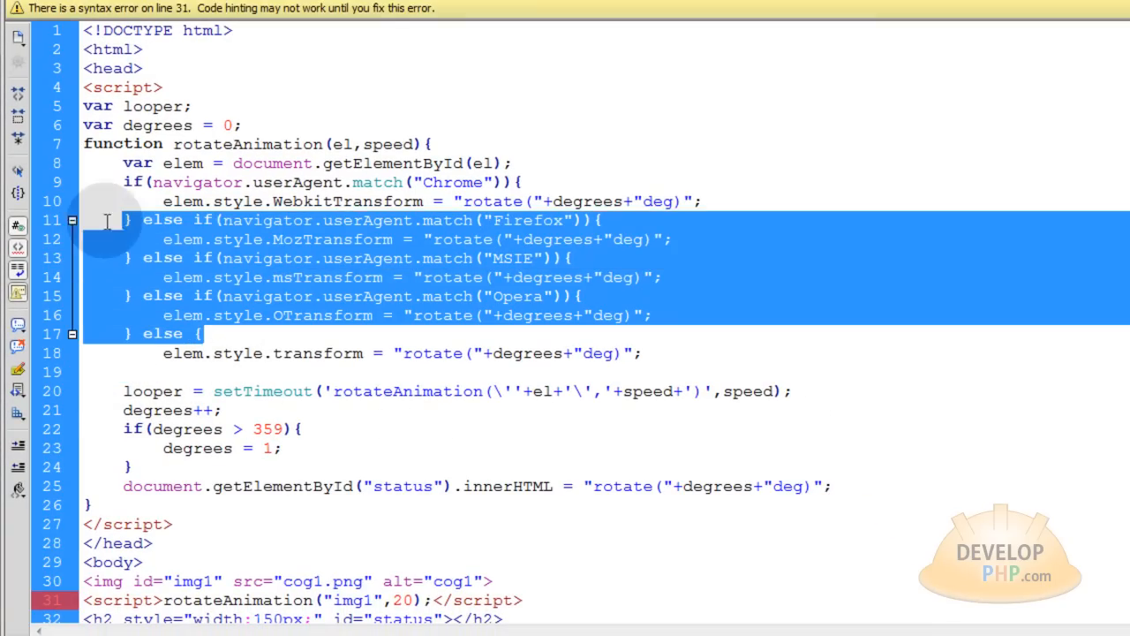
pyautogui.press('Delete')
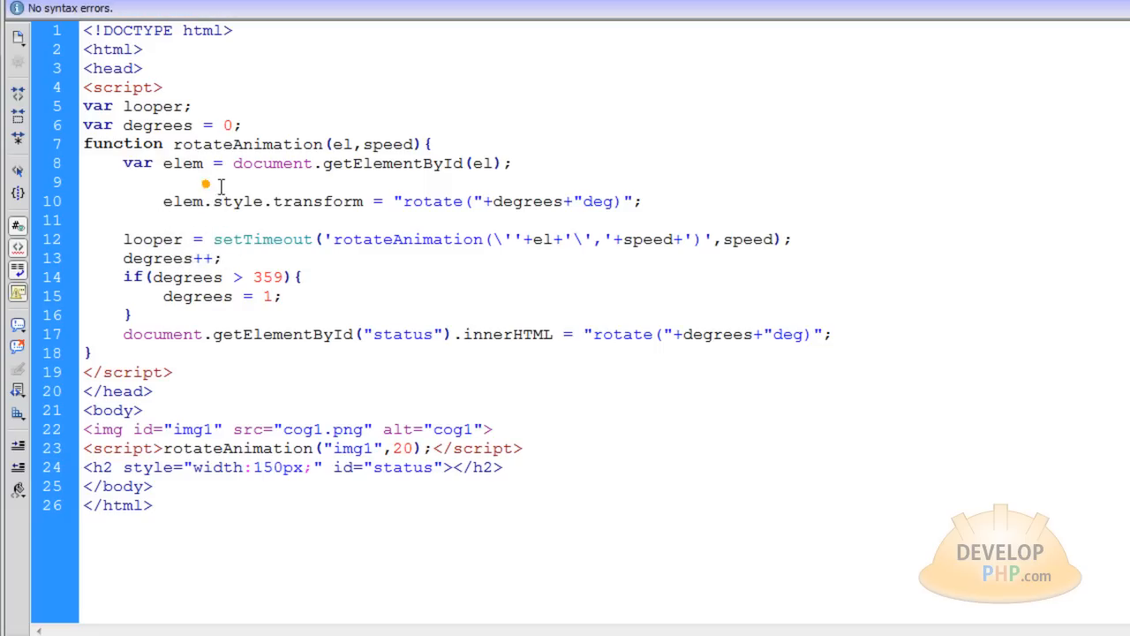
pyautogui.press('Backspace')
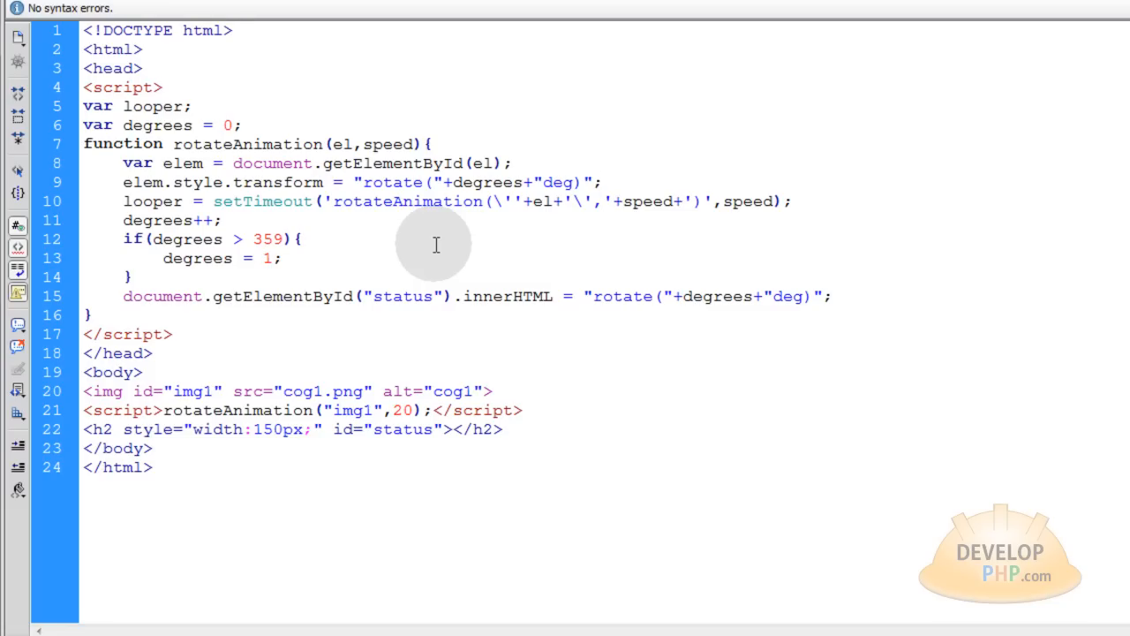
pyautogui.click(602, 182)
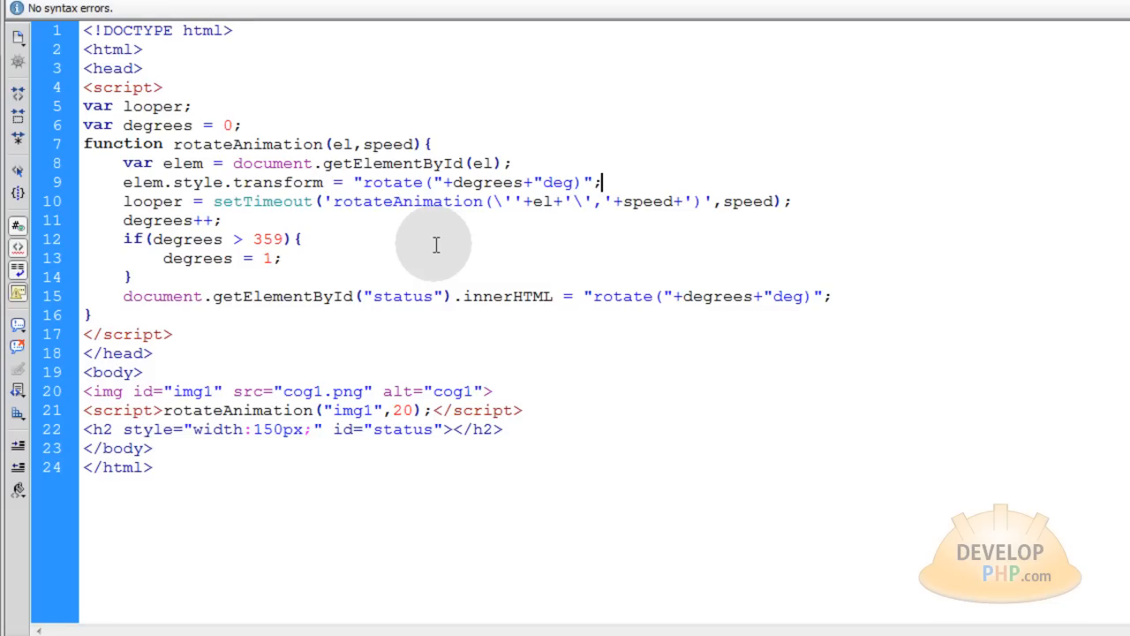
pyautogui.moveTo(438, 244)
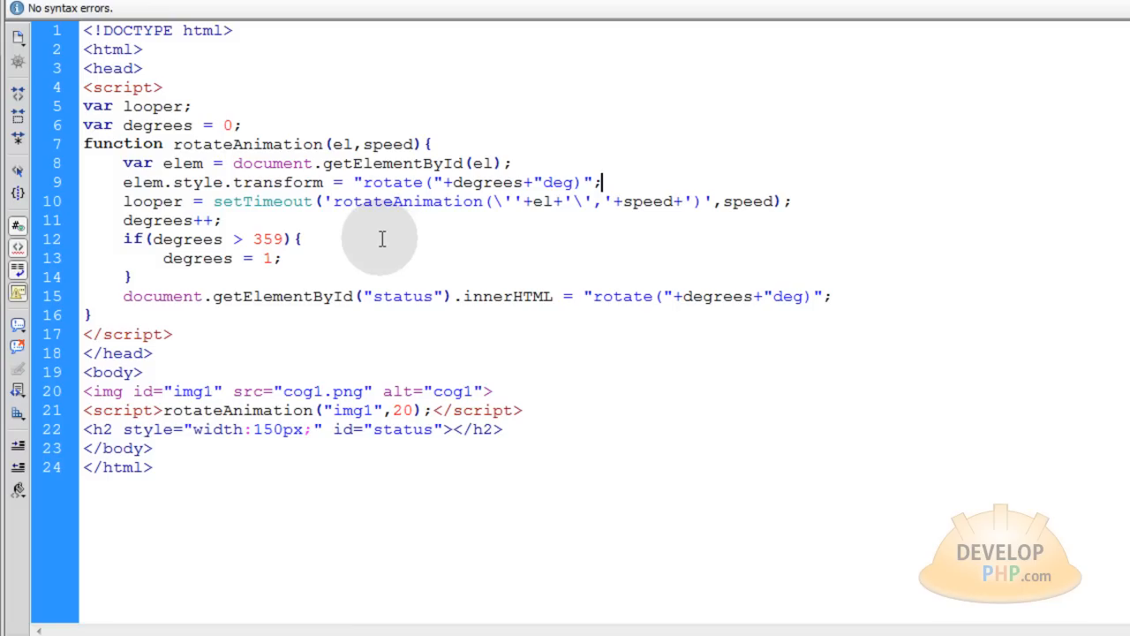
pyautogui.moveTo(392, 233)
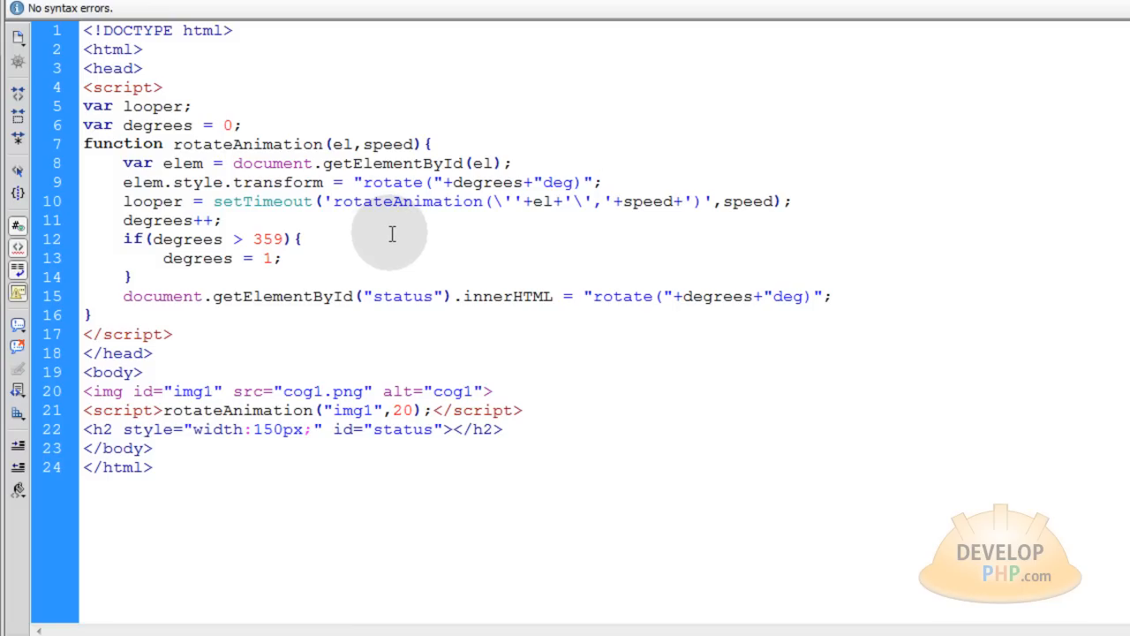
pyautogui.click(603, 182)
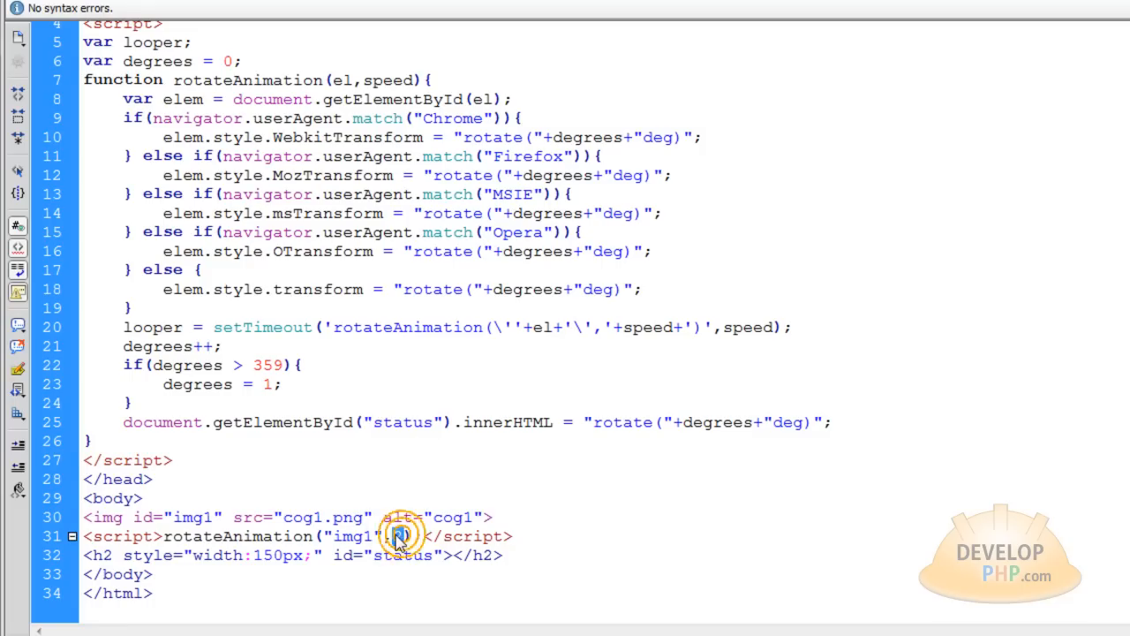
# Set the cog's rotateAnimation speed argument to 150, then to 30
pyautogui.write('150')
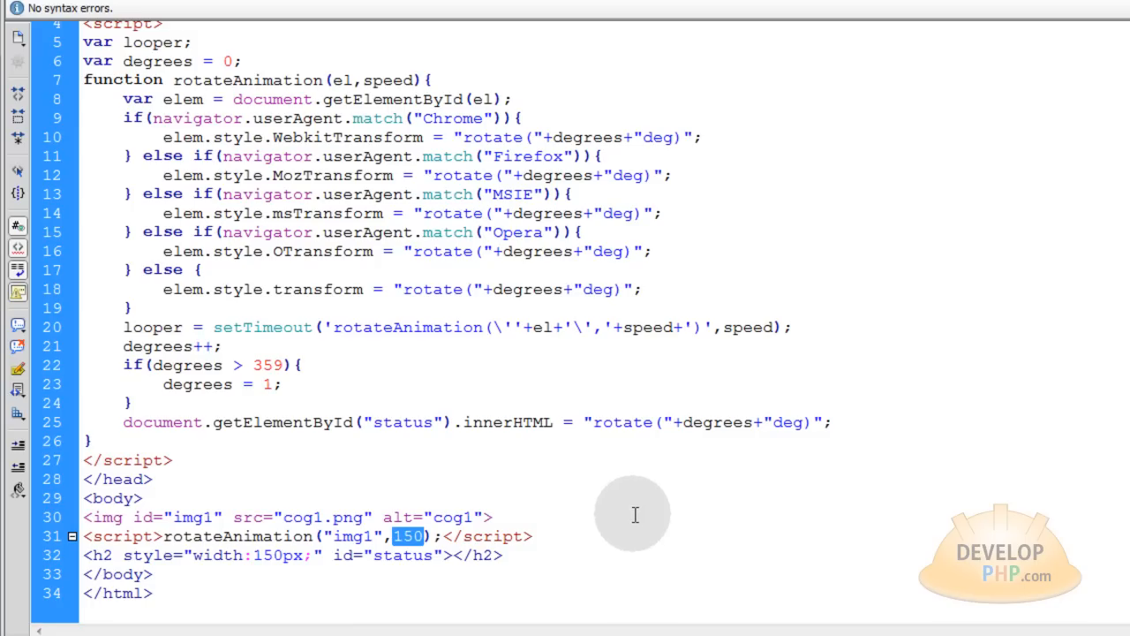
pyautogui.write('30')
pyautogui.click(173, 346)
pyautogui.write('--')
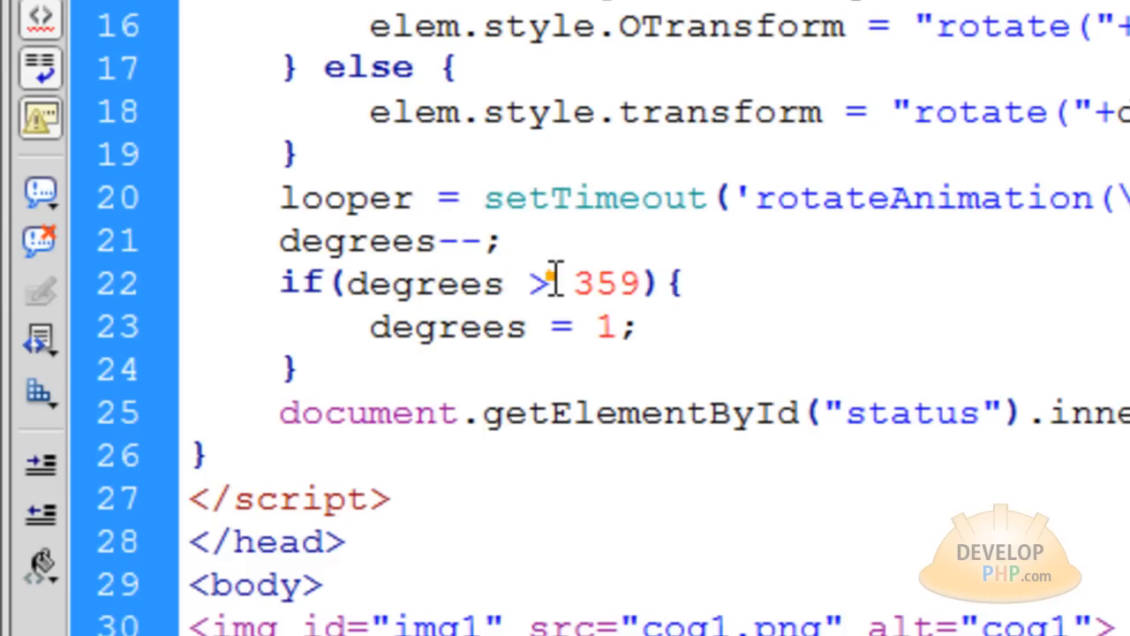
# Select the greater-than comparison in the degrees reset check to change it to < -359
pyautogui.doubleClick(537, 283)
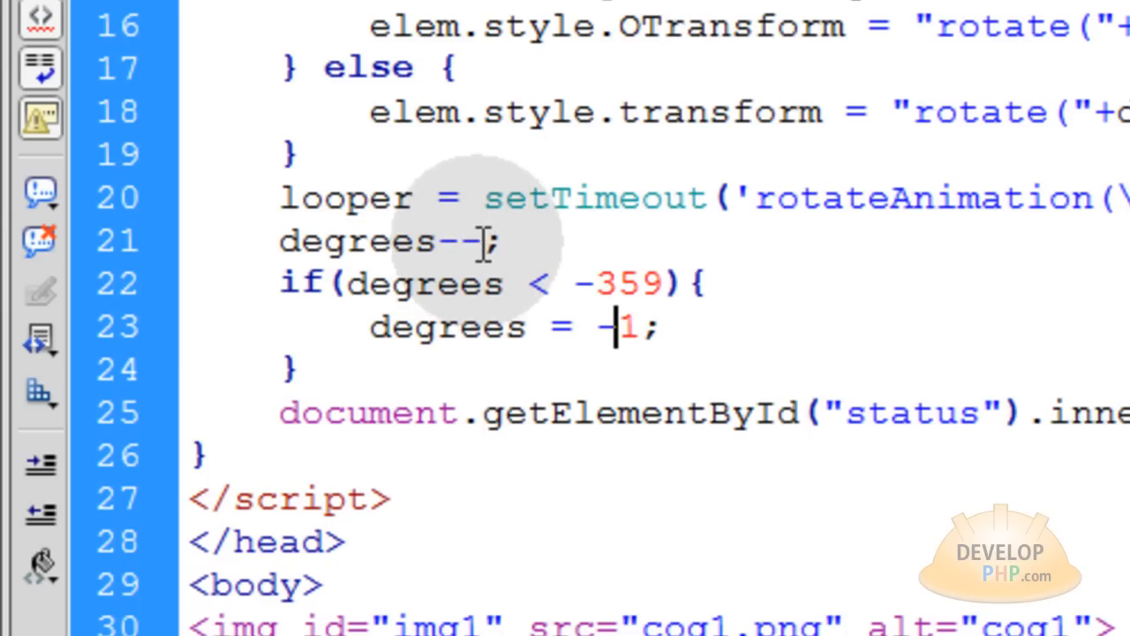
pyautogui.moveTo(546, 283)
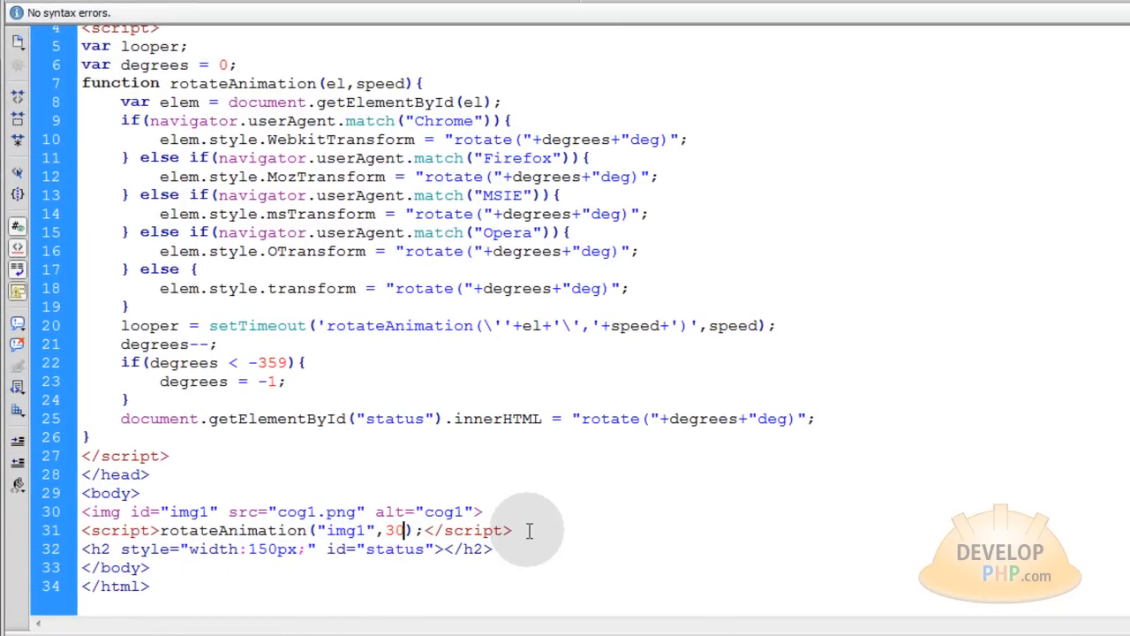
# Add a third argument "ccw" after the speed 30 in the cog's rotateAnimation call
pyautogui.write(',"c')
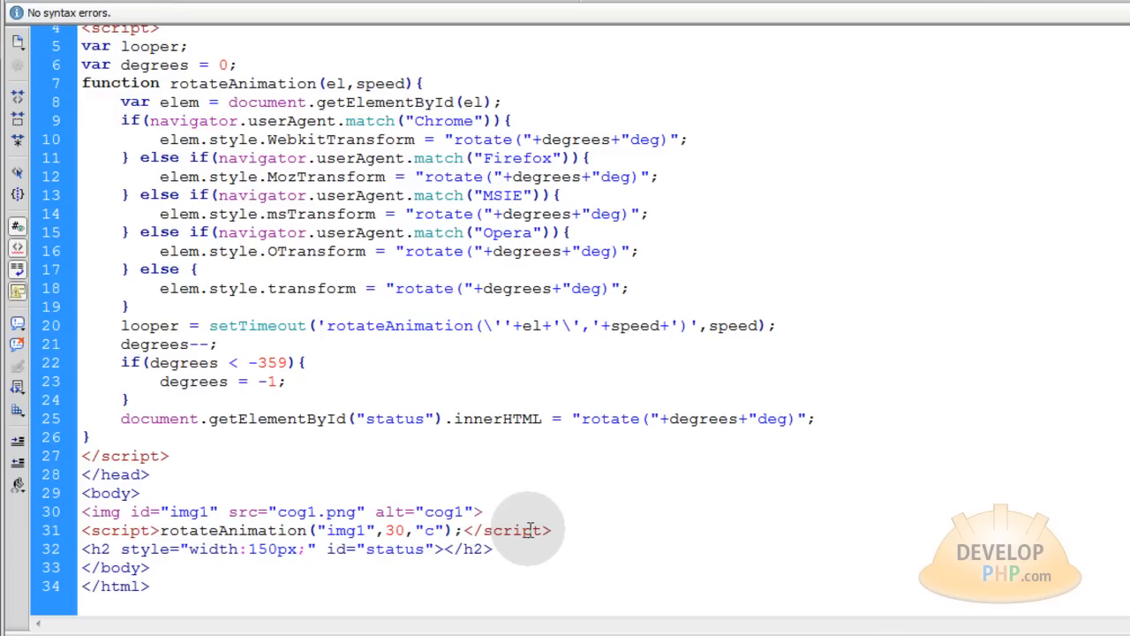
pyautogui.write('cw')
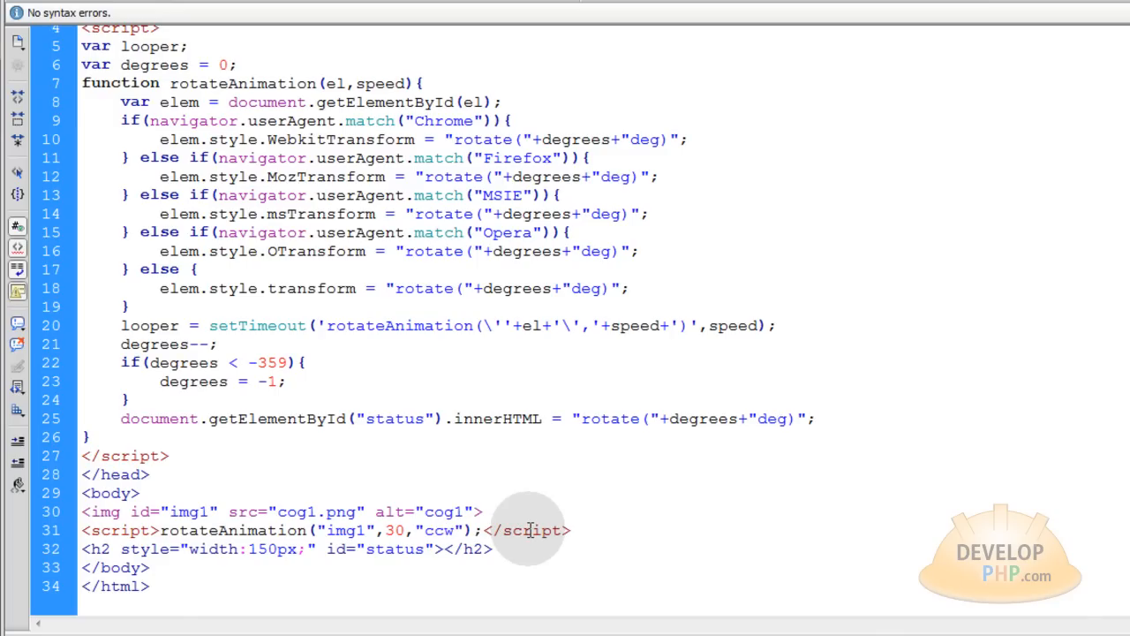